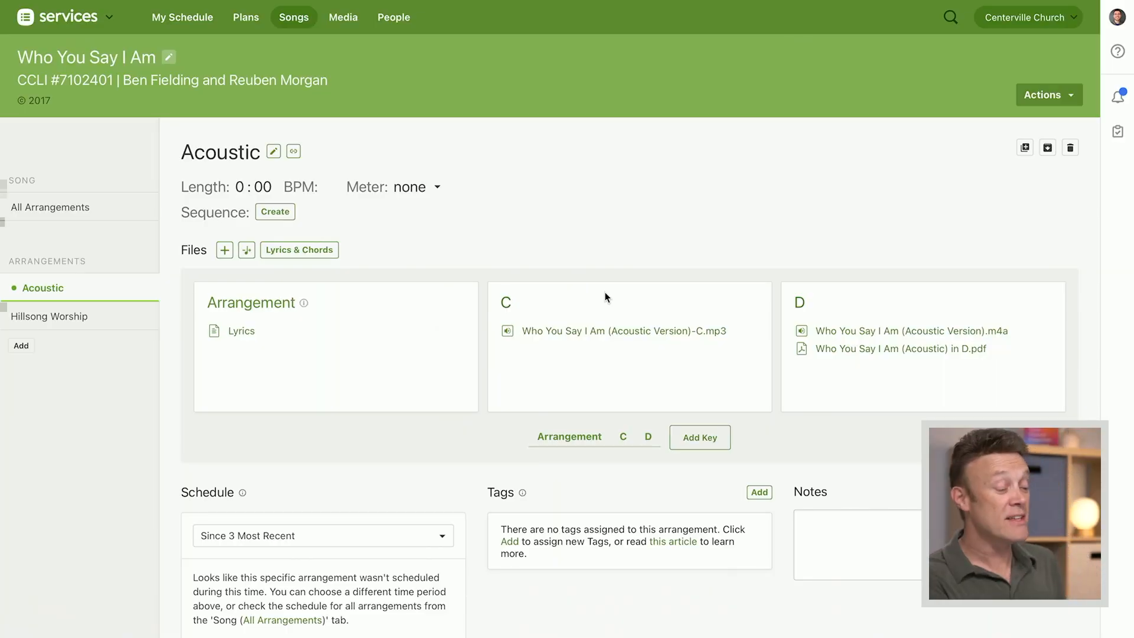
mouse_move(618, 331)
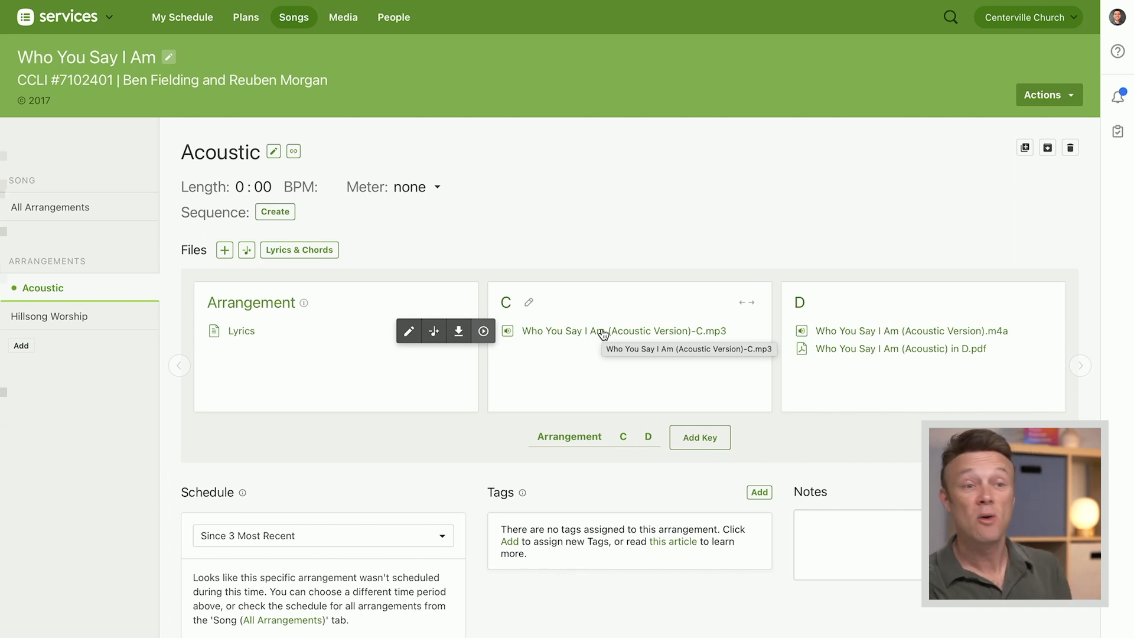
mouse_move(609, 322)
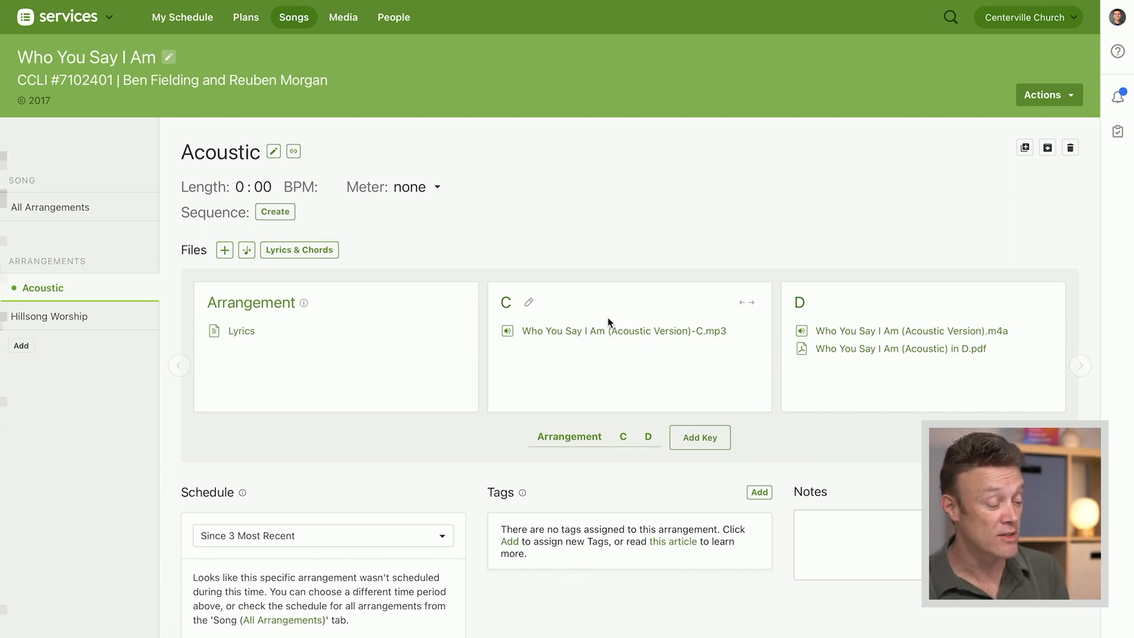
mouse_move(624, 333)
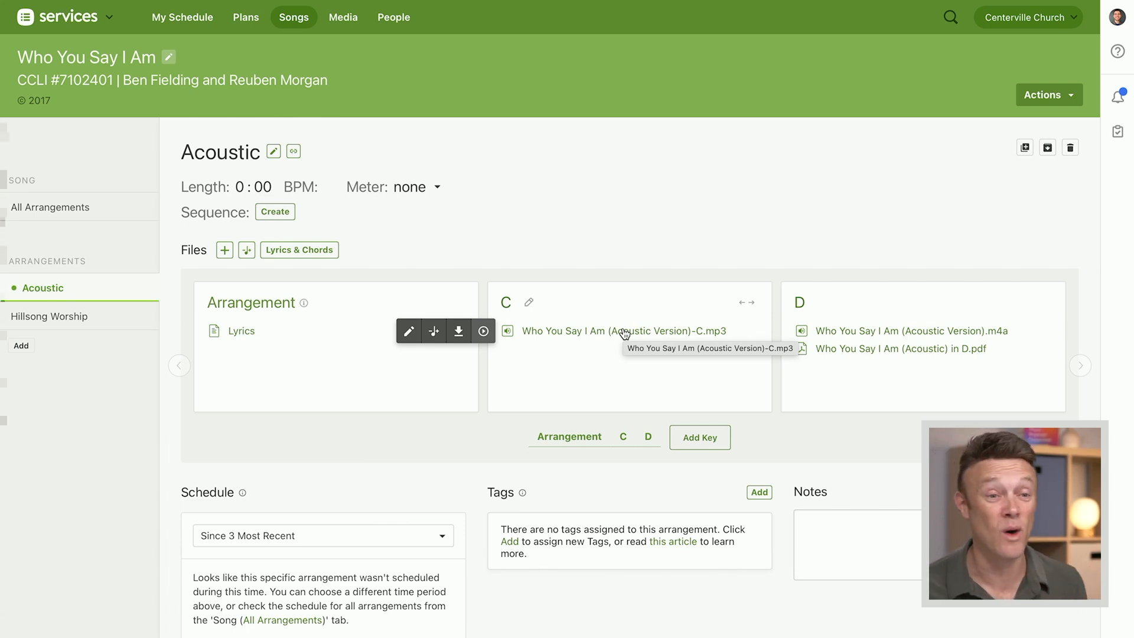
mouse_move(578, 301)
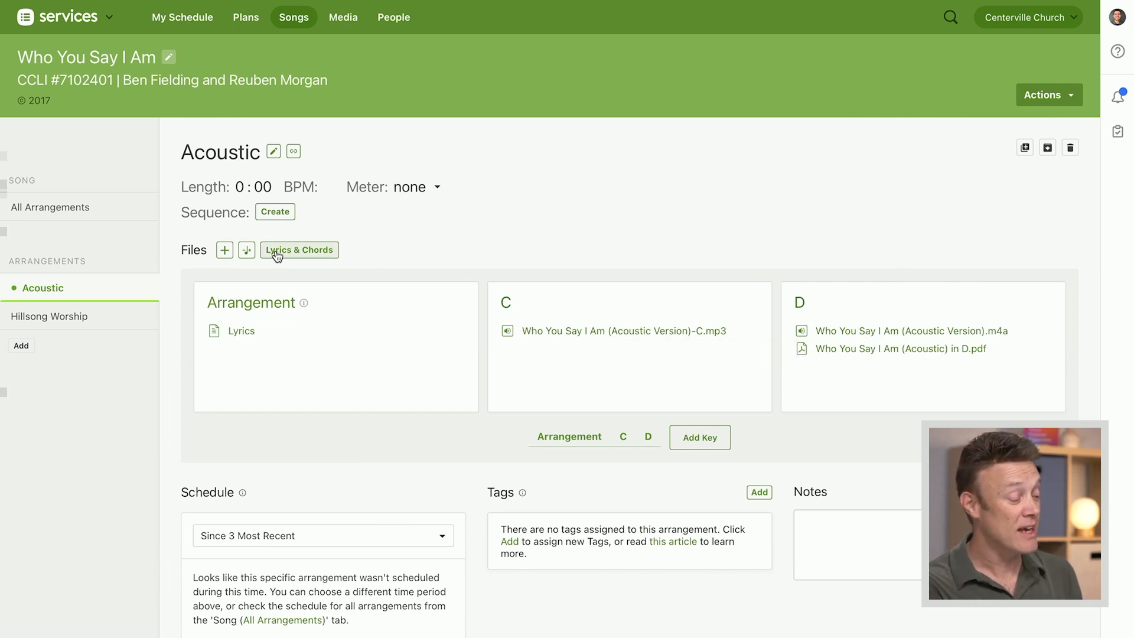
mouse_move(311, 259)
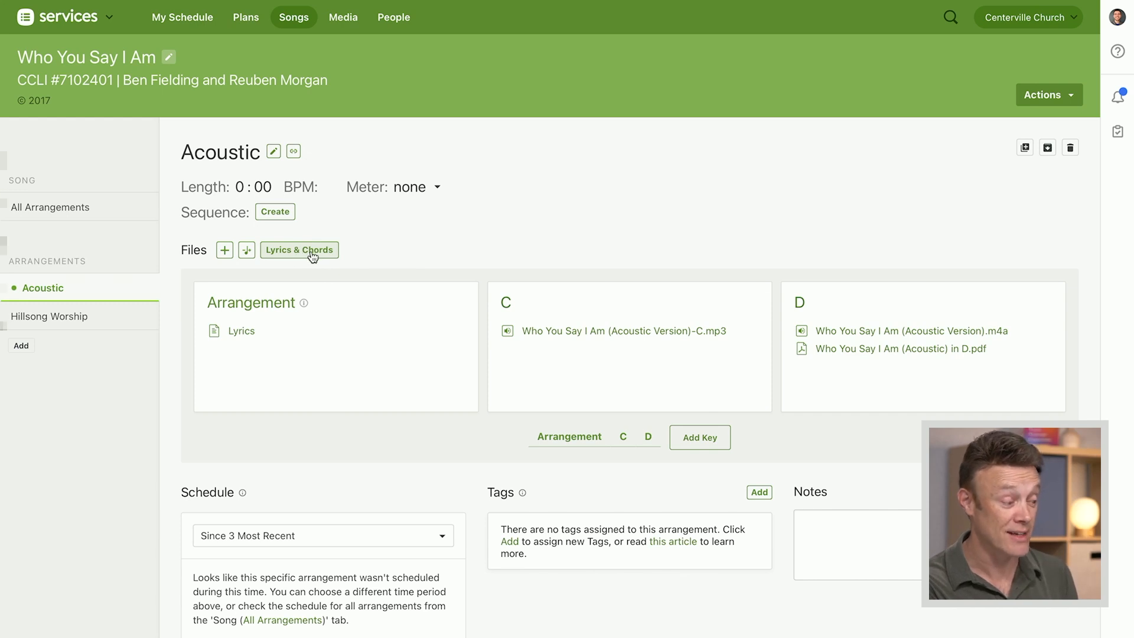
- Add chord lines D and G D/F# D above Verse 1's first two lyric lines
left_click(299, 250)
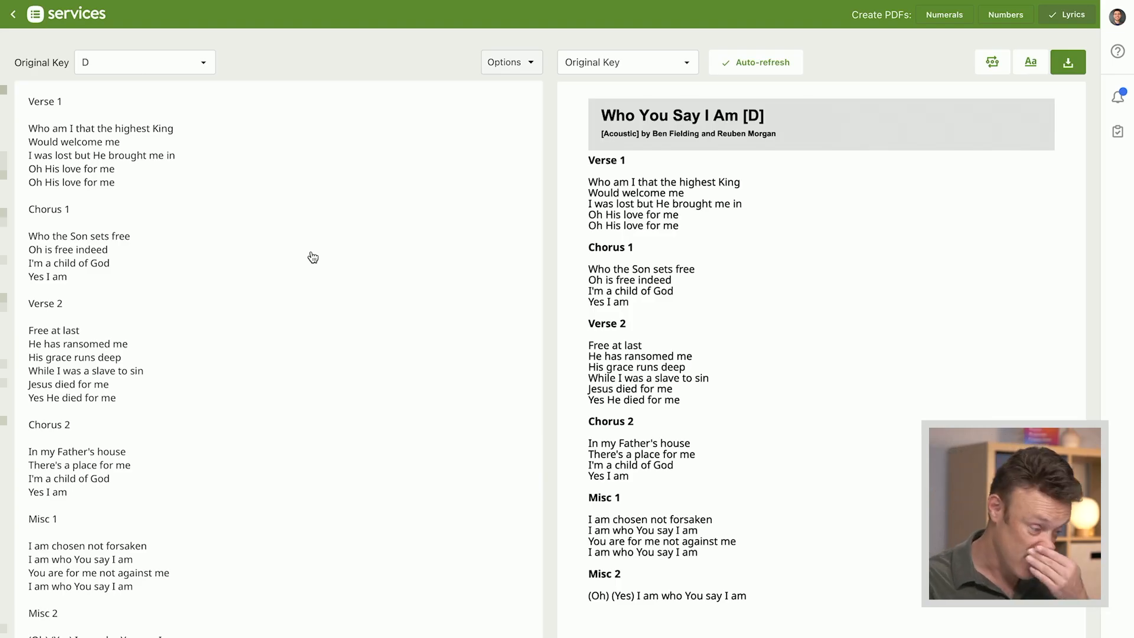
mouse_move(181, 197)
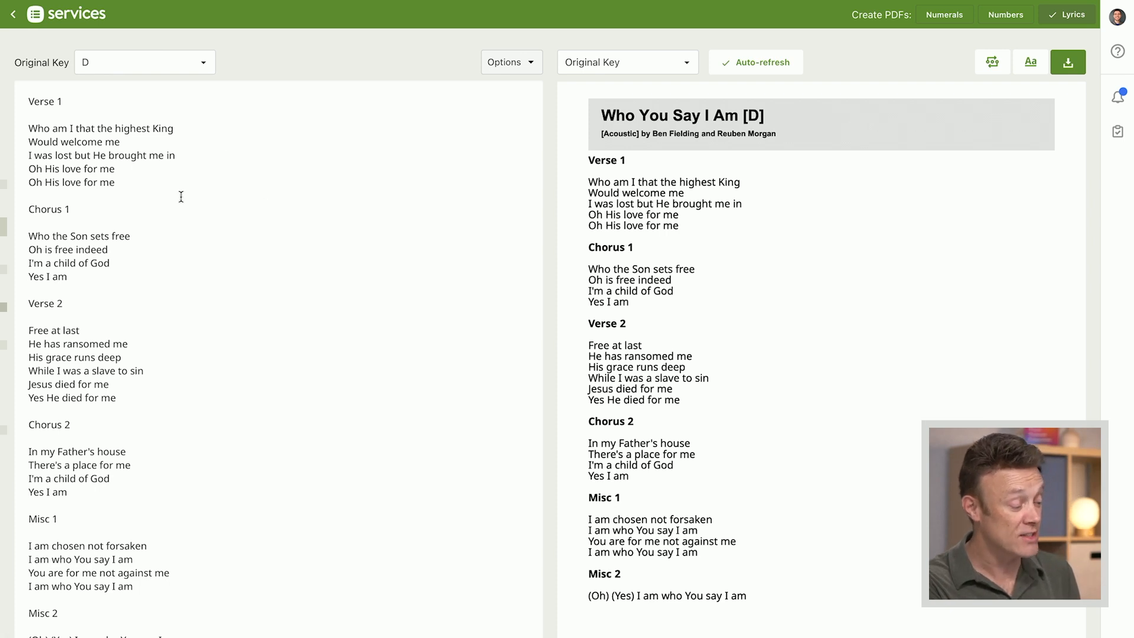
mouse_move(577, 218)
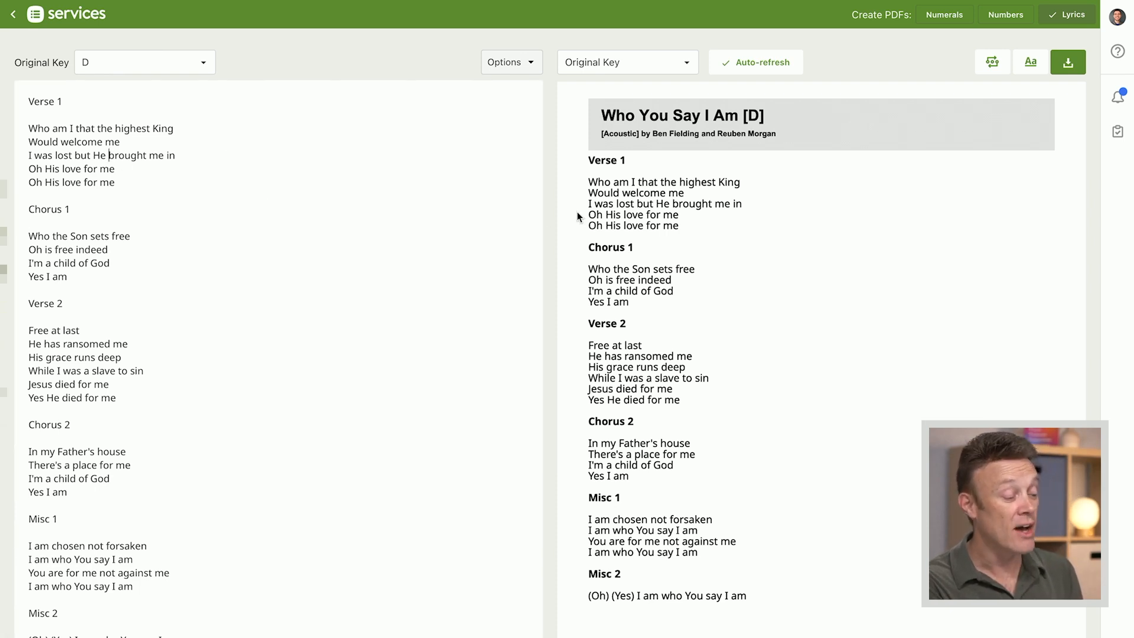
mouse_move(882, 385)
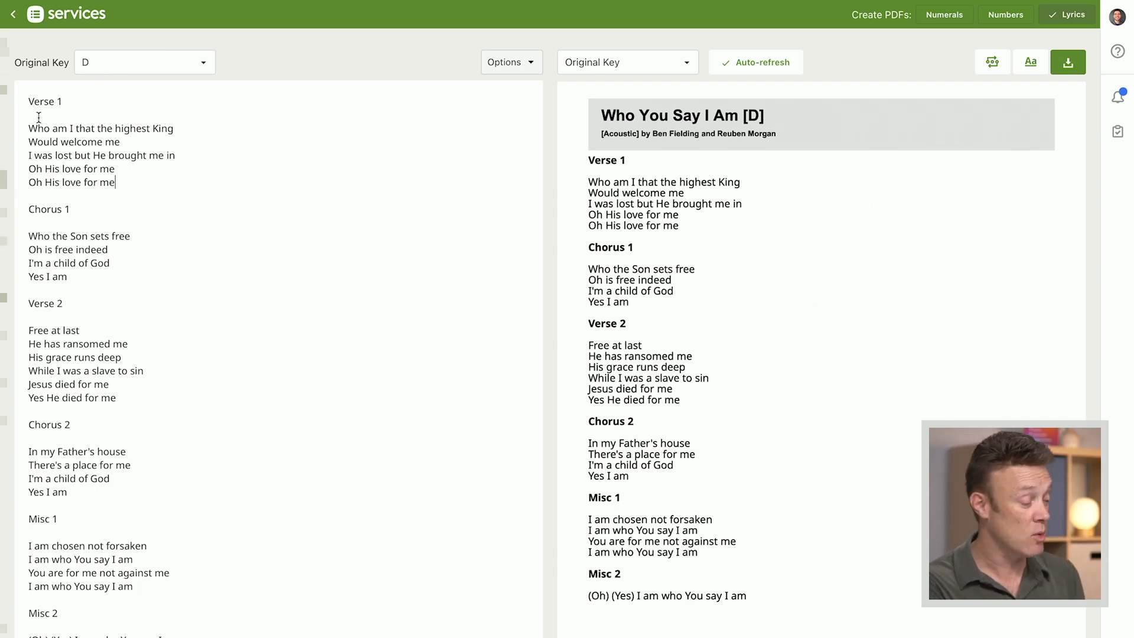
mouse_move(120, 68)
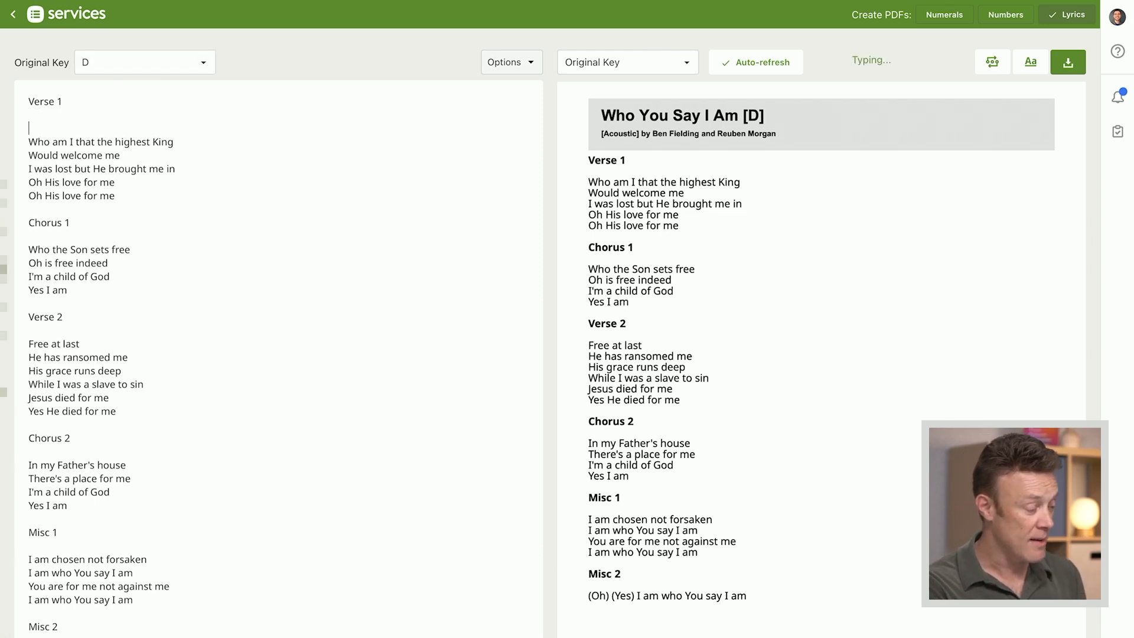
type("D")
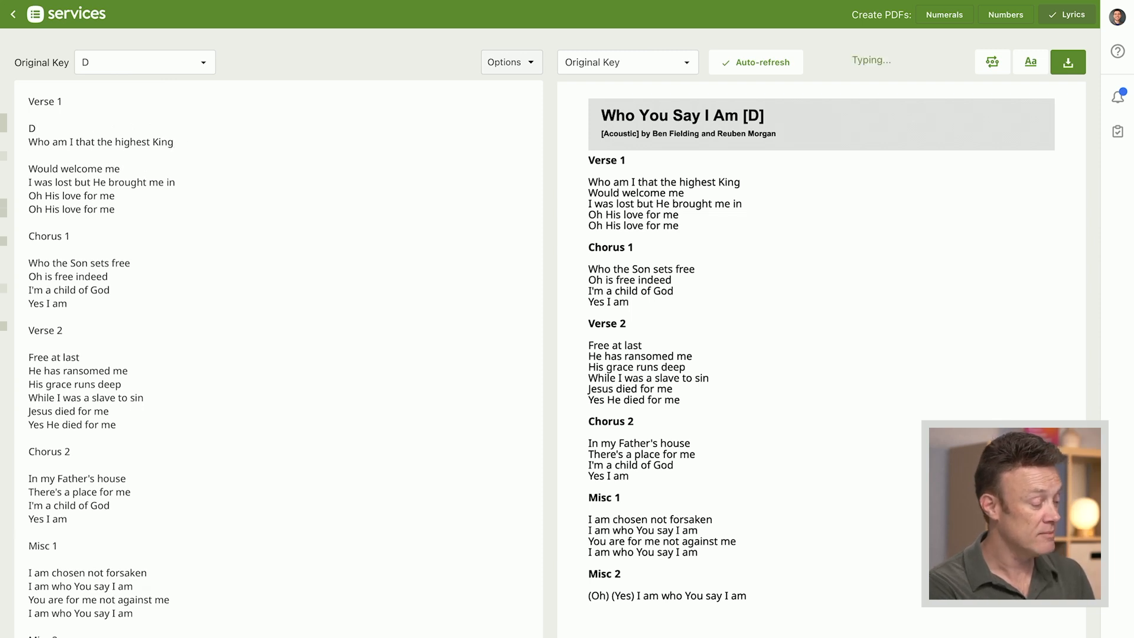
type("G.    D/")
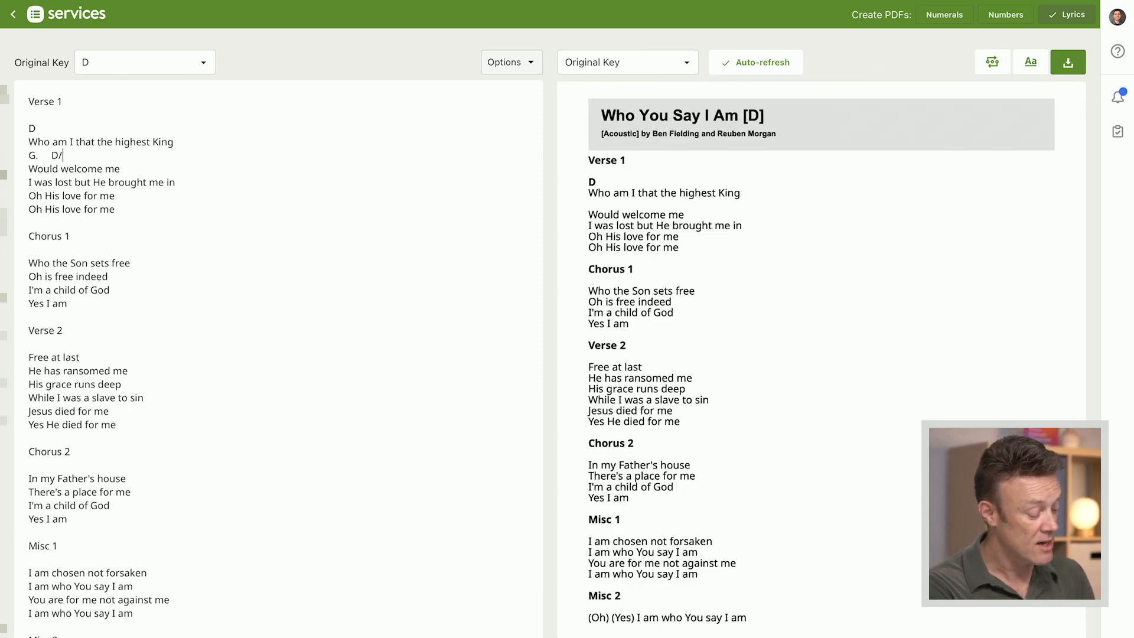
type("F#.")
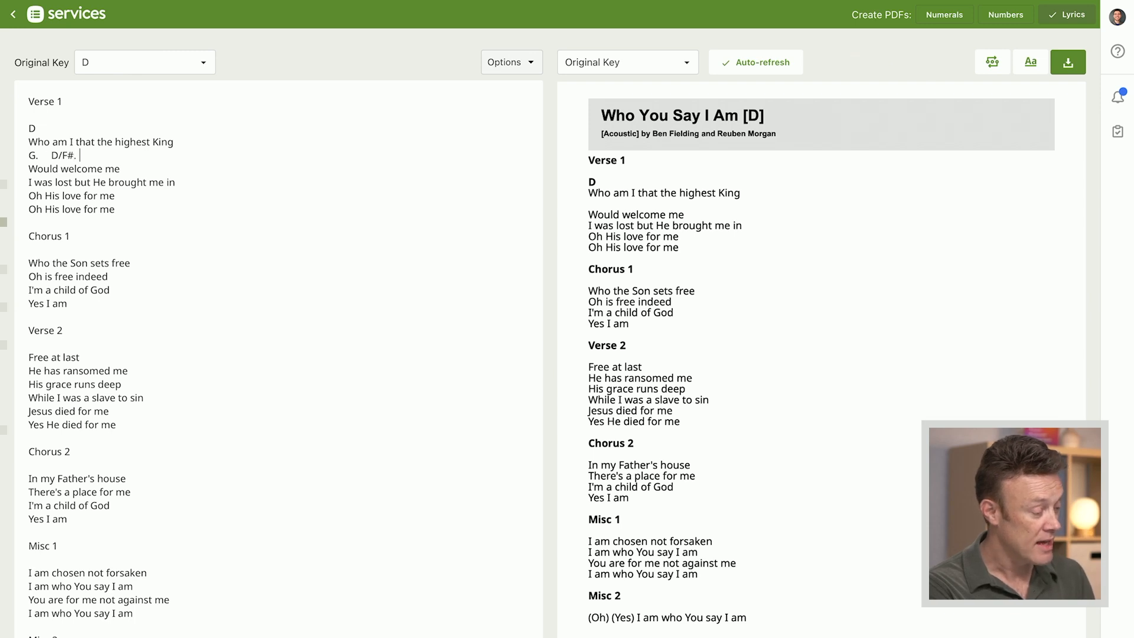
type("G")
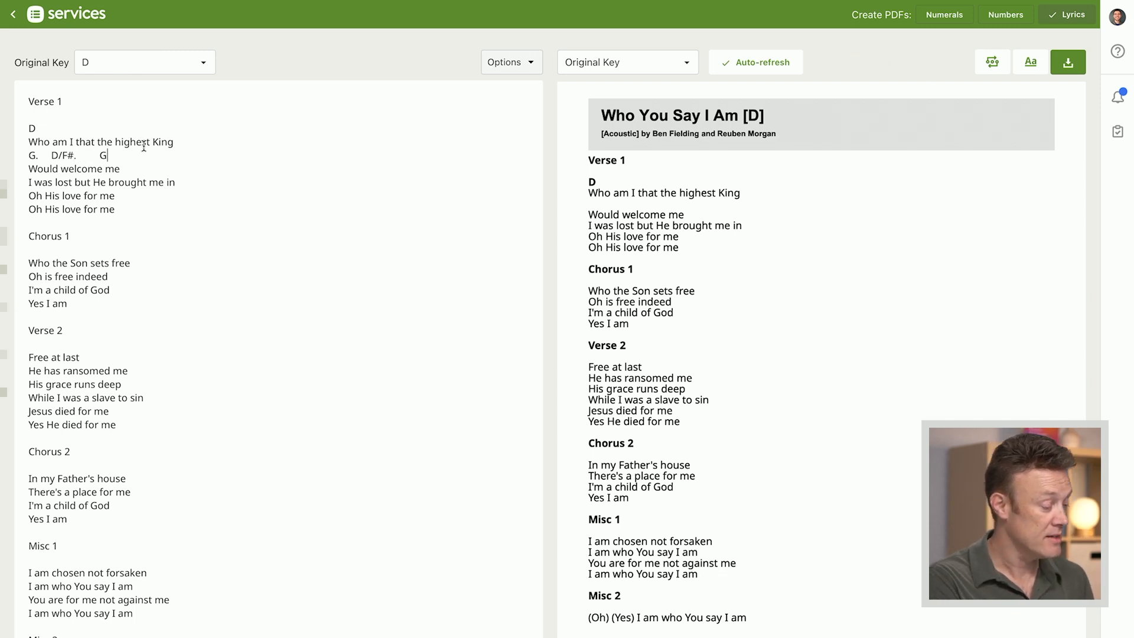
type("D")
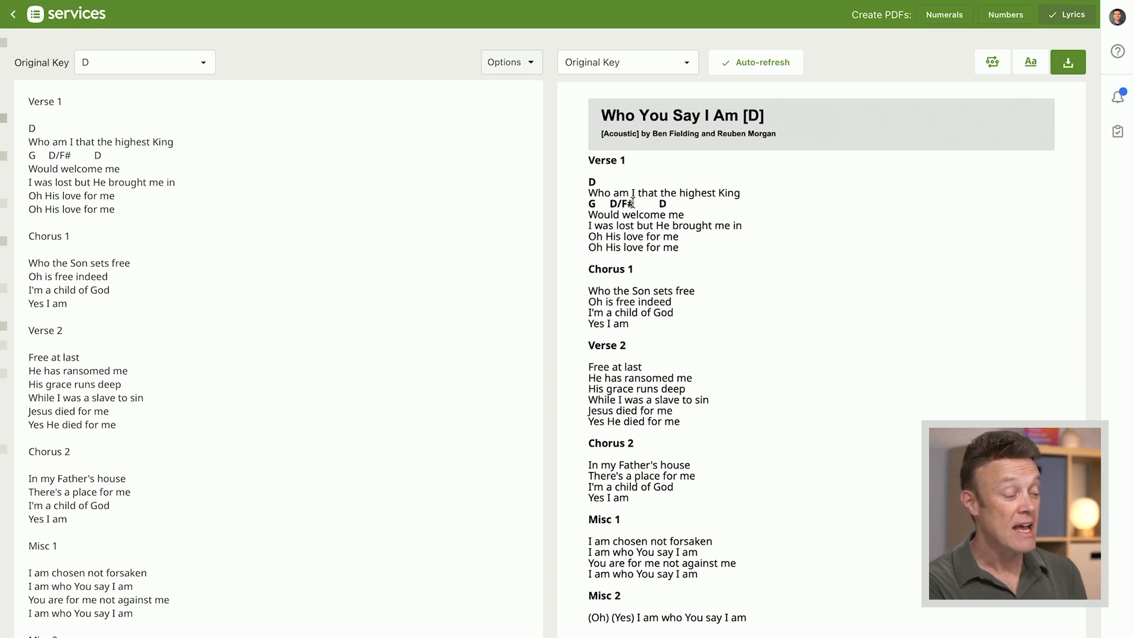
mouse_move(584, 241)
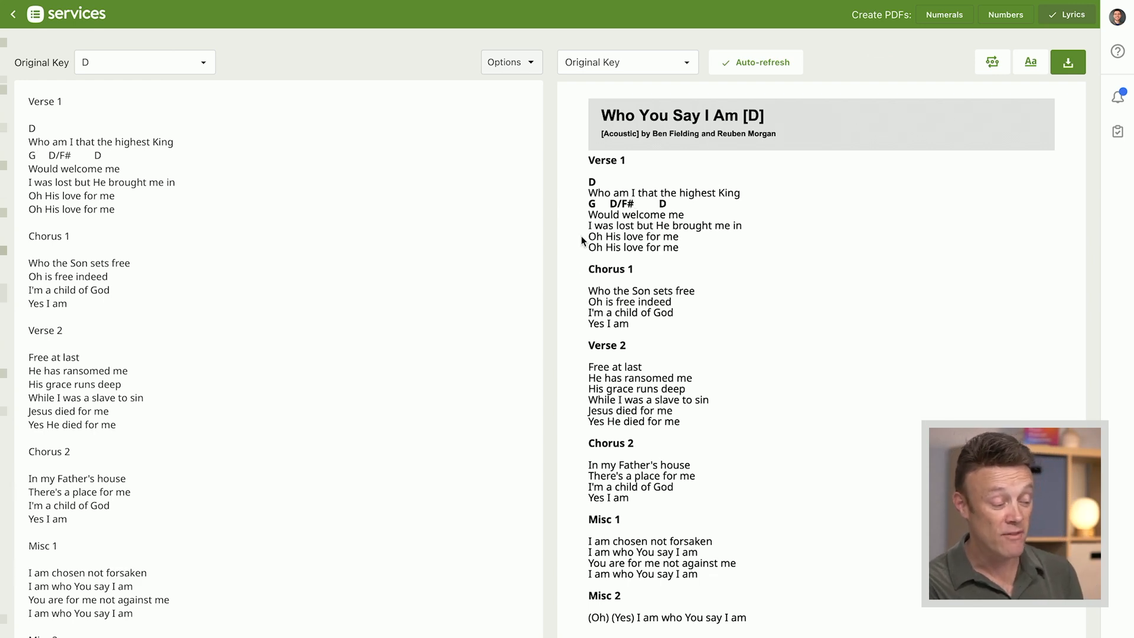
mouse_move(692, 271)
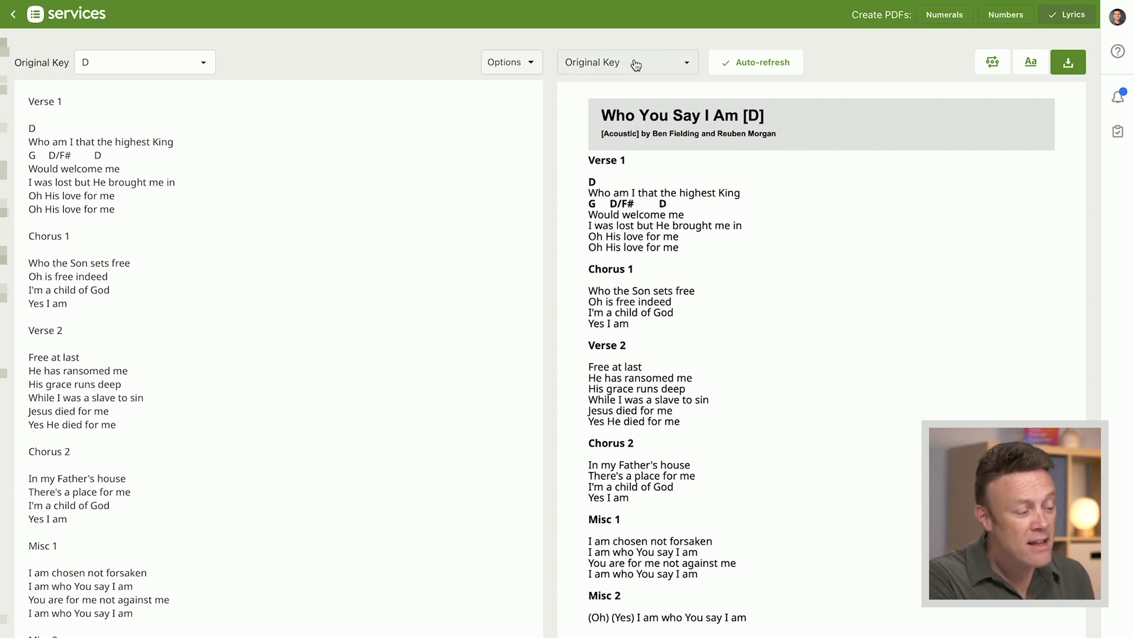
- Transpose the chord chart preview to Eb, showing Eb and Ab Eb/G Eb
left_click(627, 63)
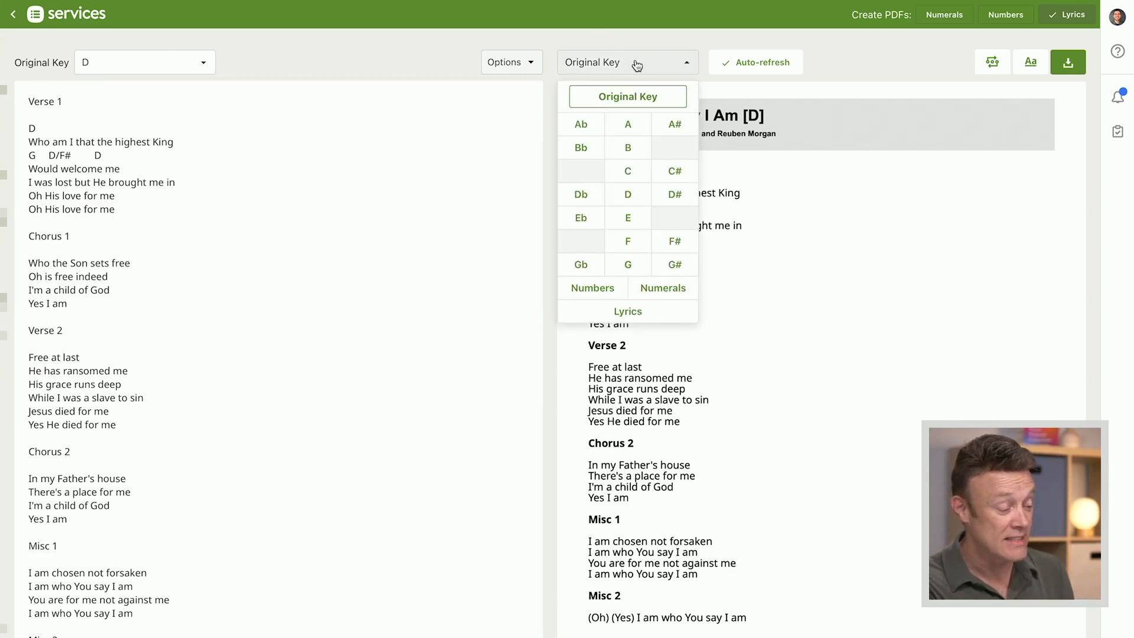
left_click(581, 217)
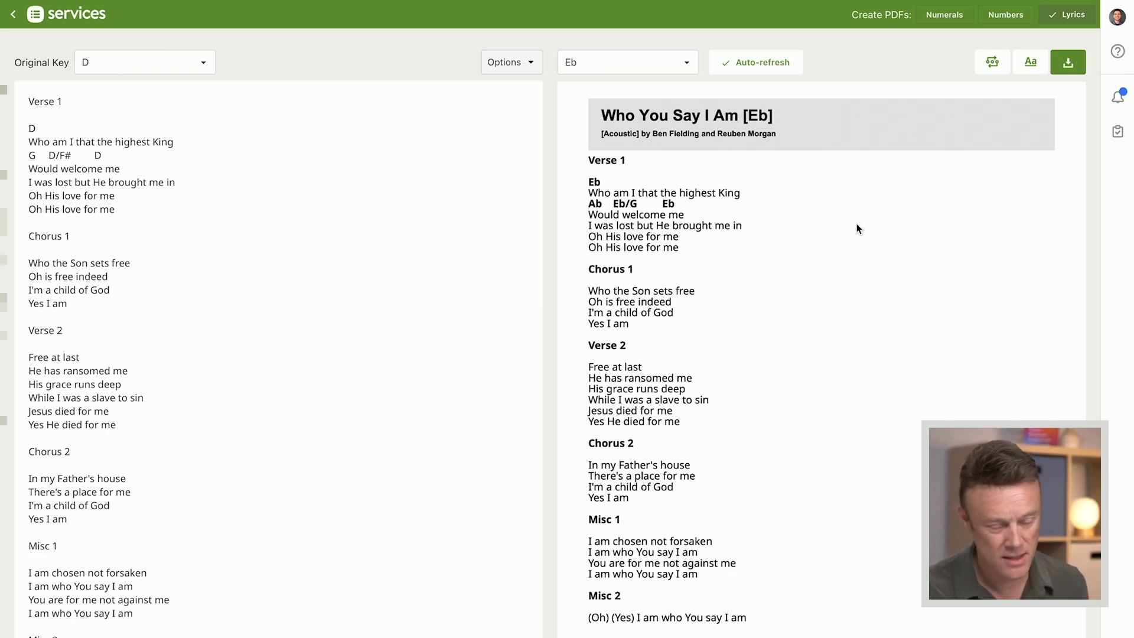
mouse_move(339, 245)
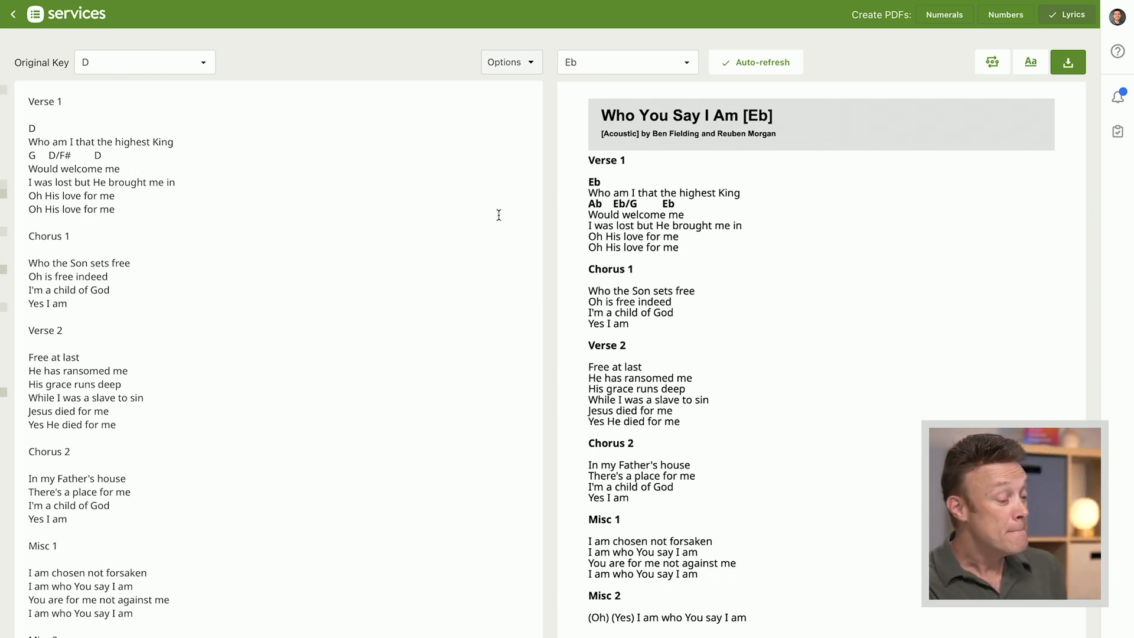
mouse_move(297, 182)
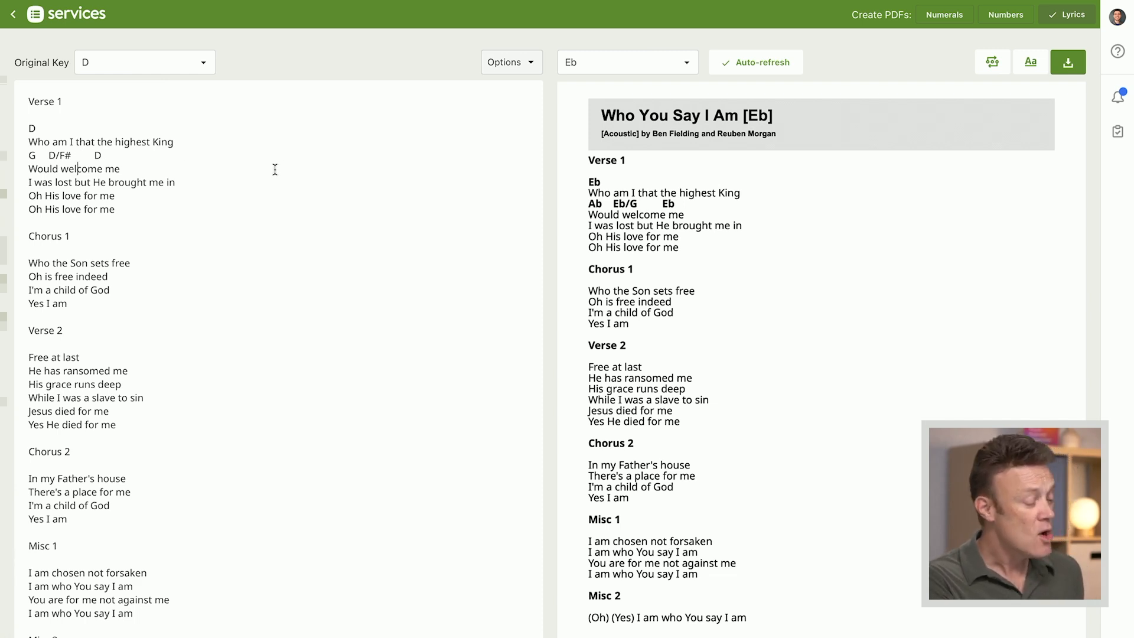
mouse_move(27, 183)
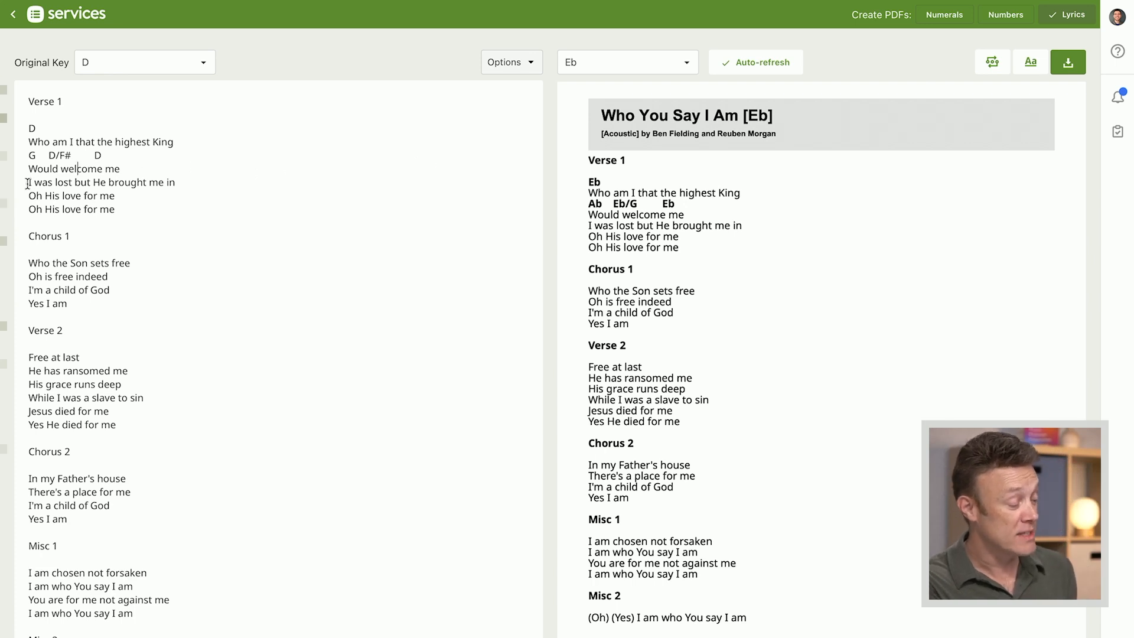
mouse_move(220, 210)
type("[D")
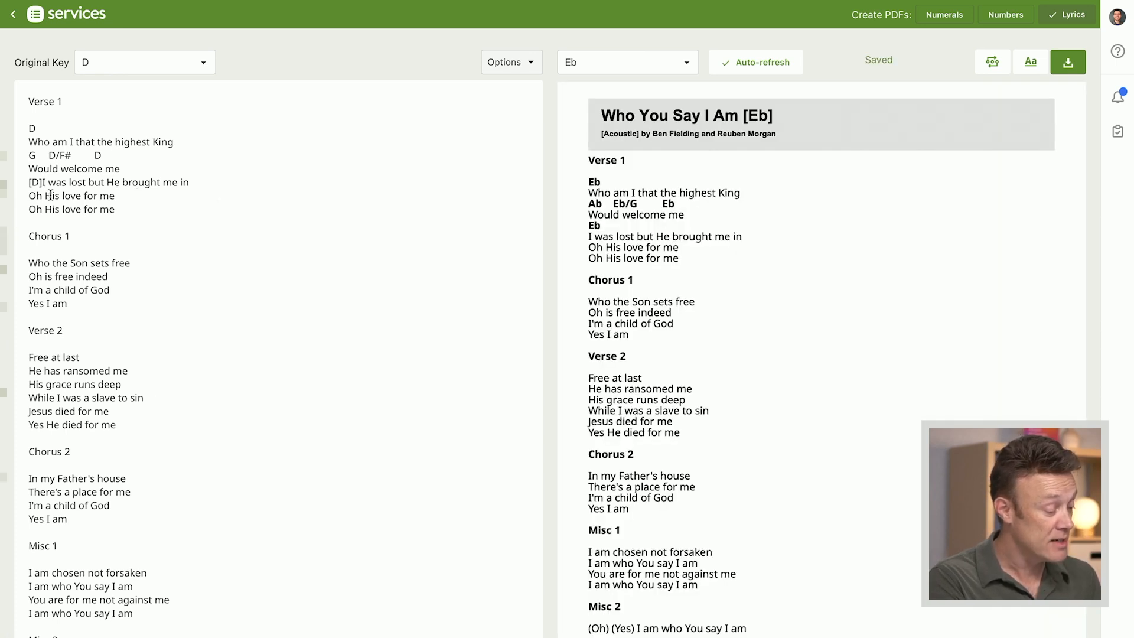
- Place bracketed chords [D], [G], [D/F#], [Em7], [D] inline in Verse 1's next lines and return to the arrangement
type("[G]")
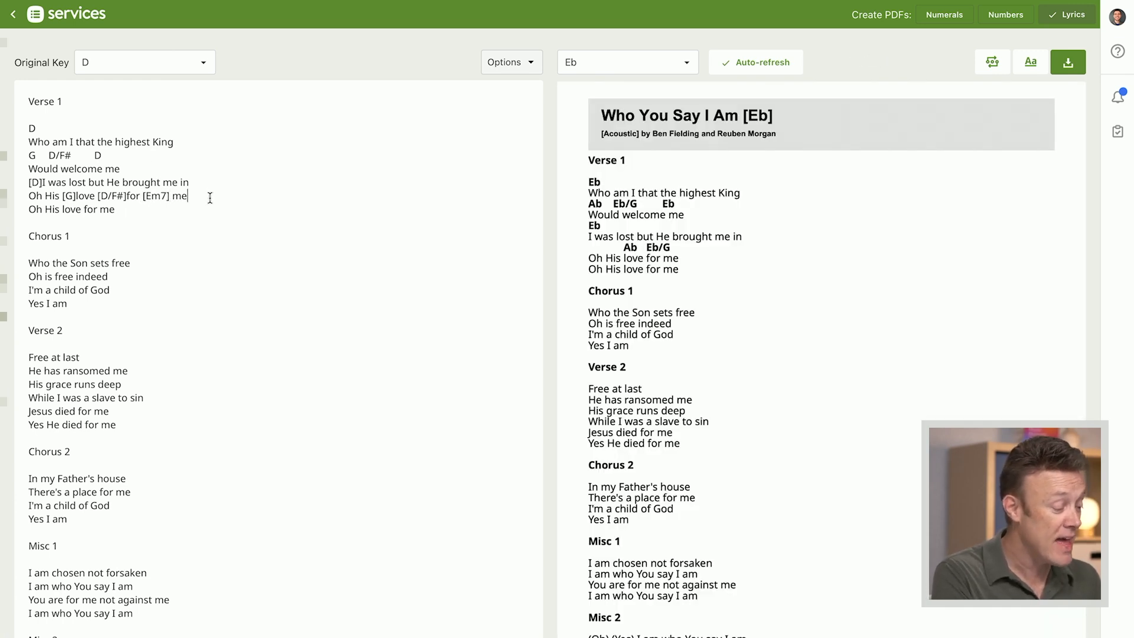
type("n[D")
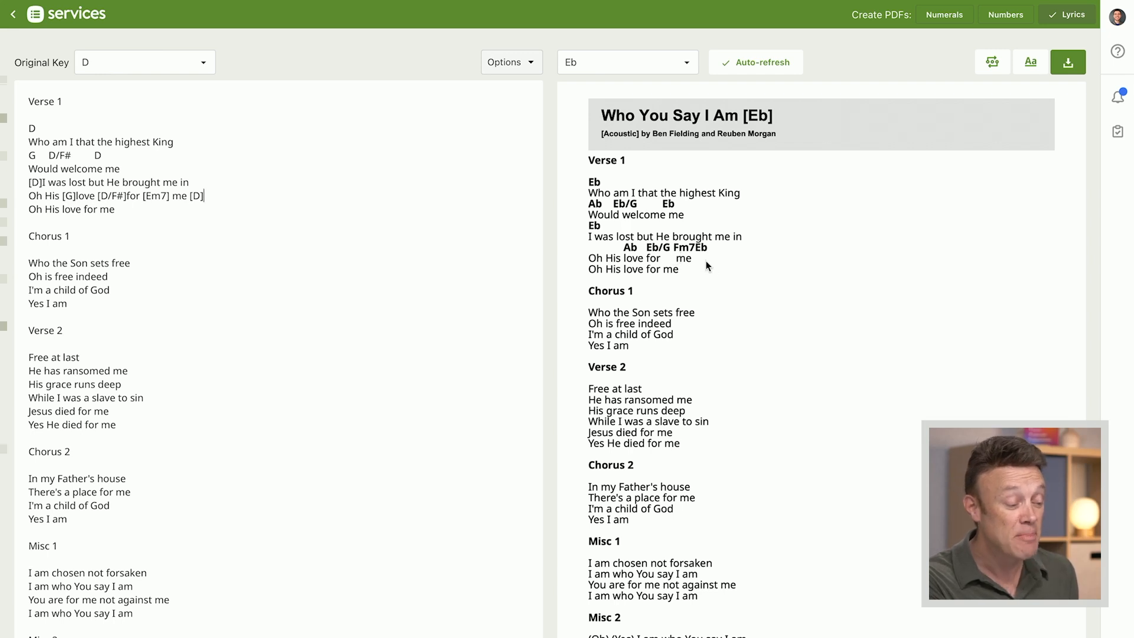
mouse_move(552, 244)
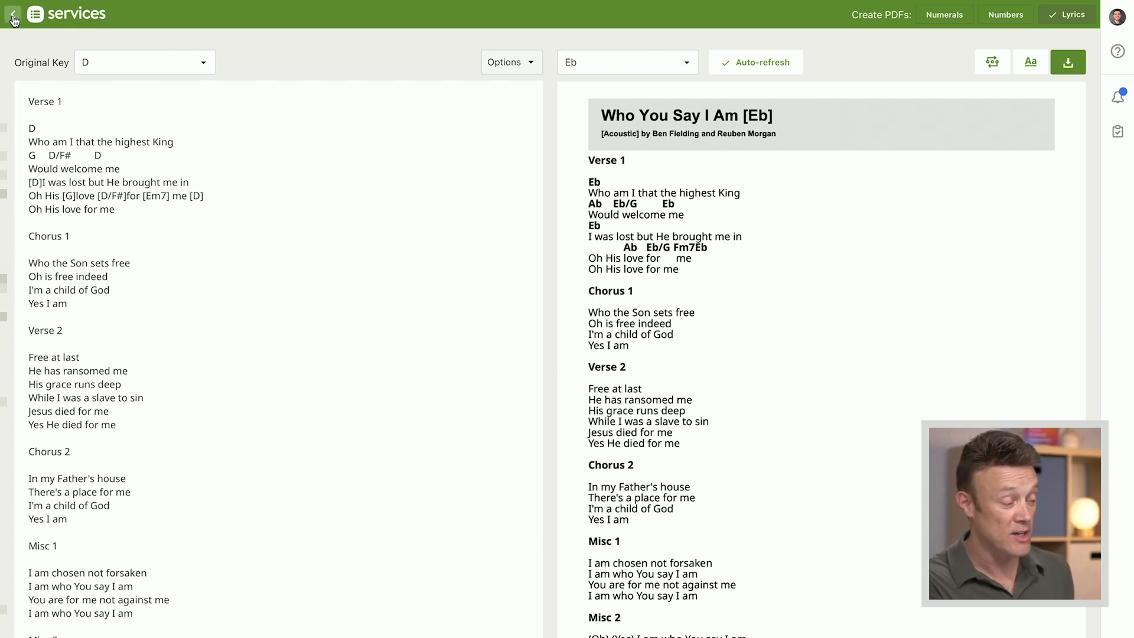
left_click(11, 14)
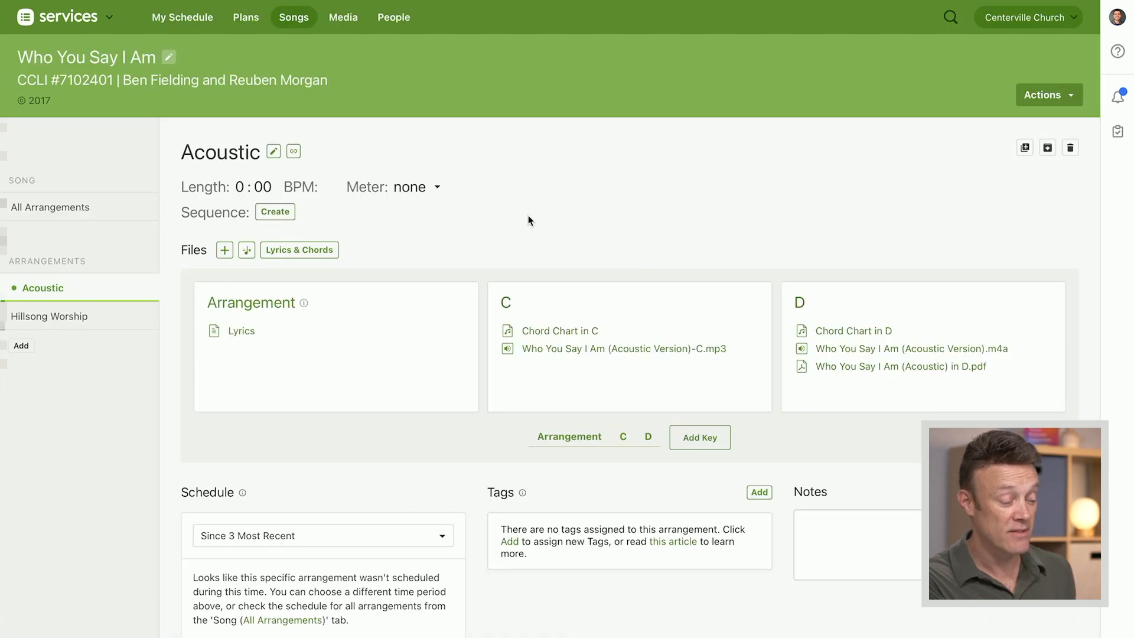
mouse_move(560, 337)
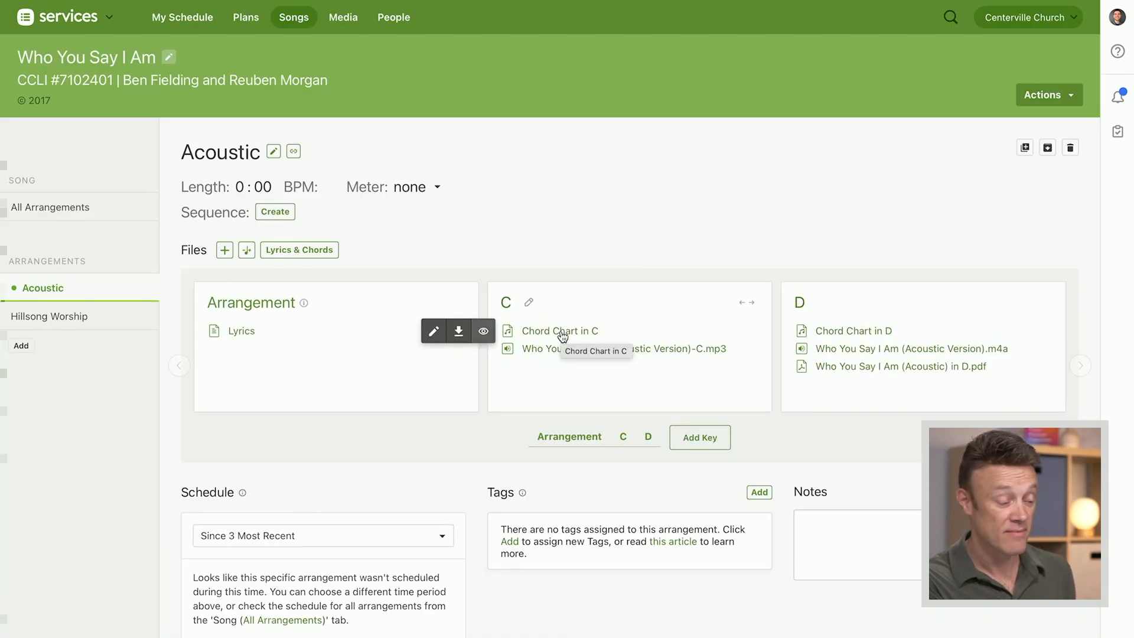
mouse_move(602, 322)
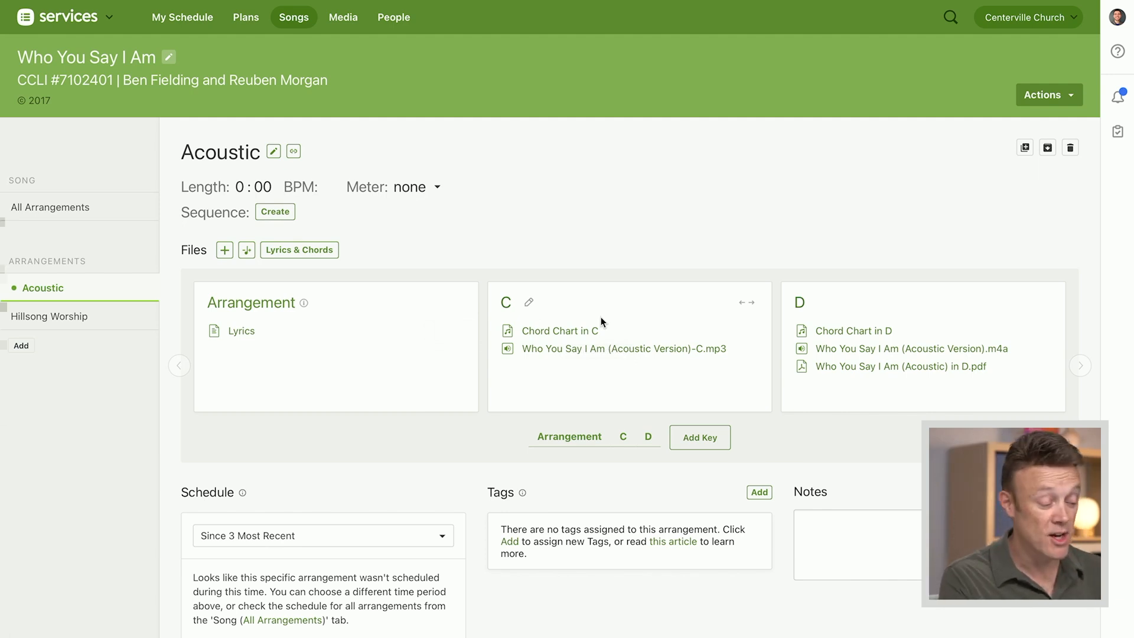
mouse_move(801, 311)
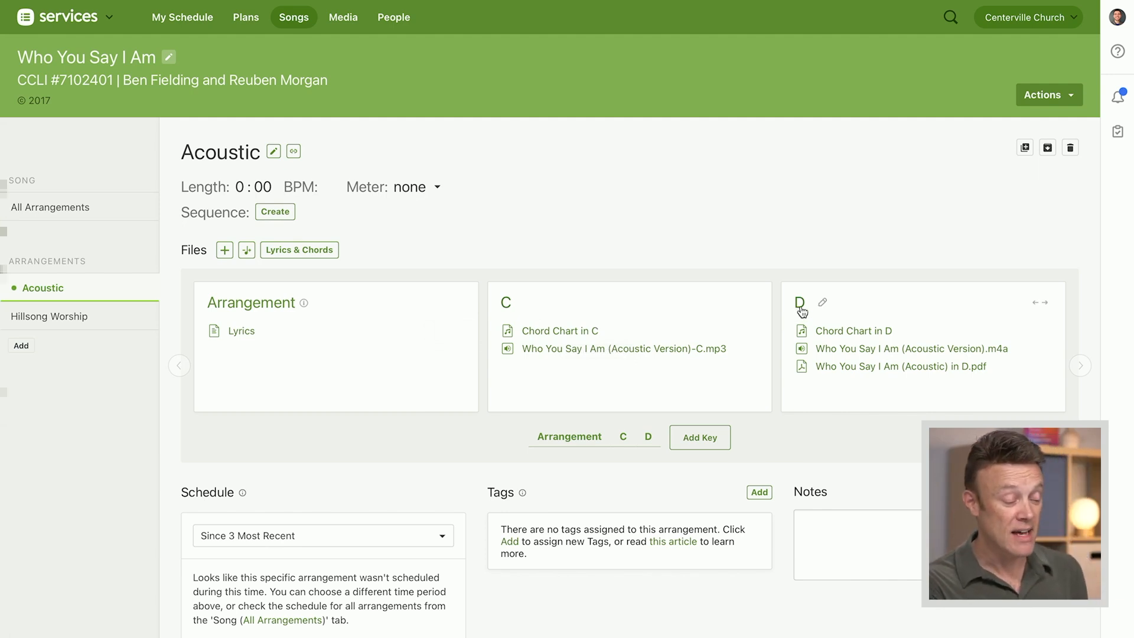
mouse_move(507, 304)
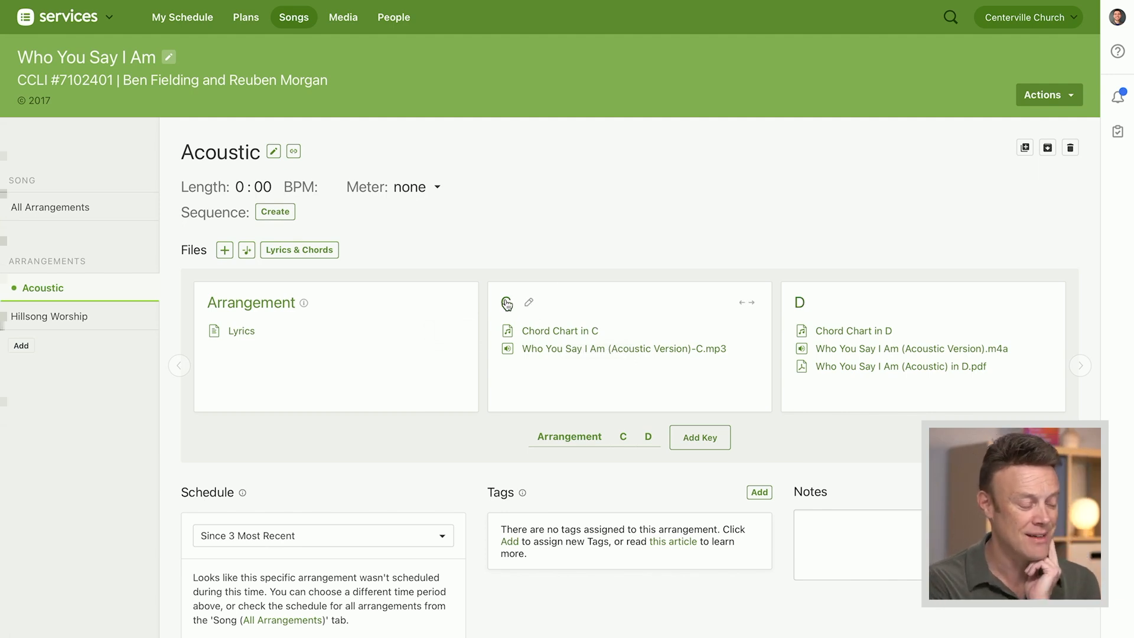
mouse_move(529, 302)
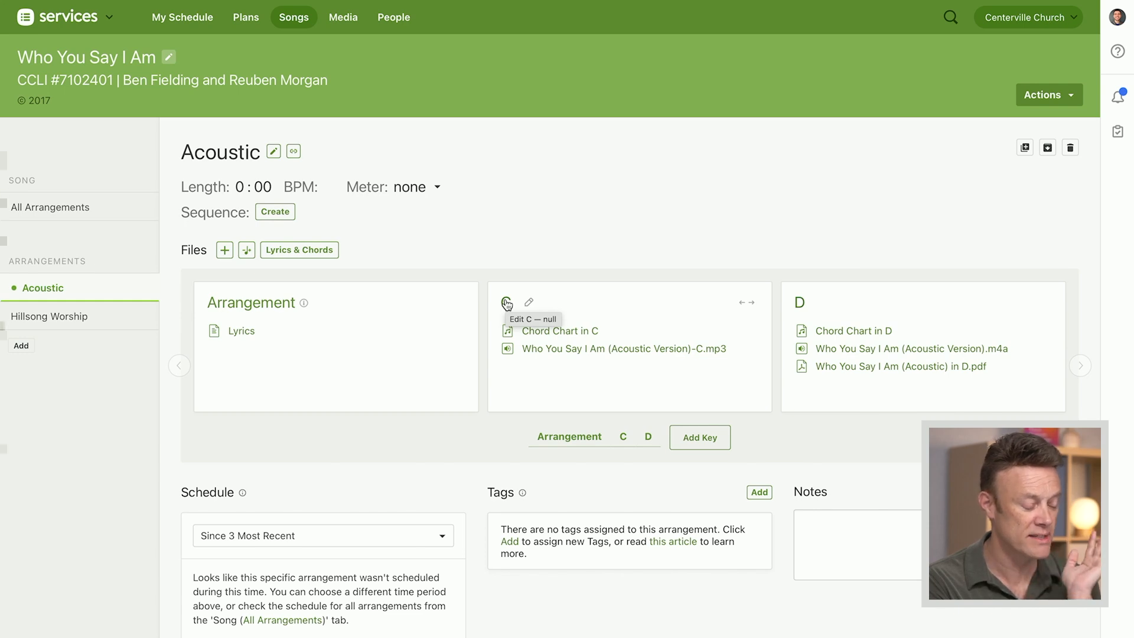
mouse_move(800, 311)
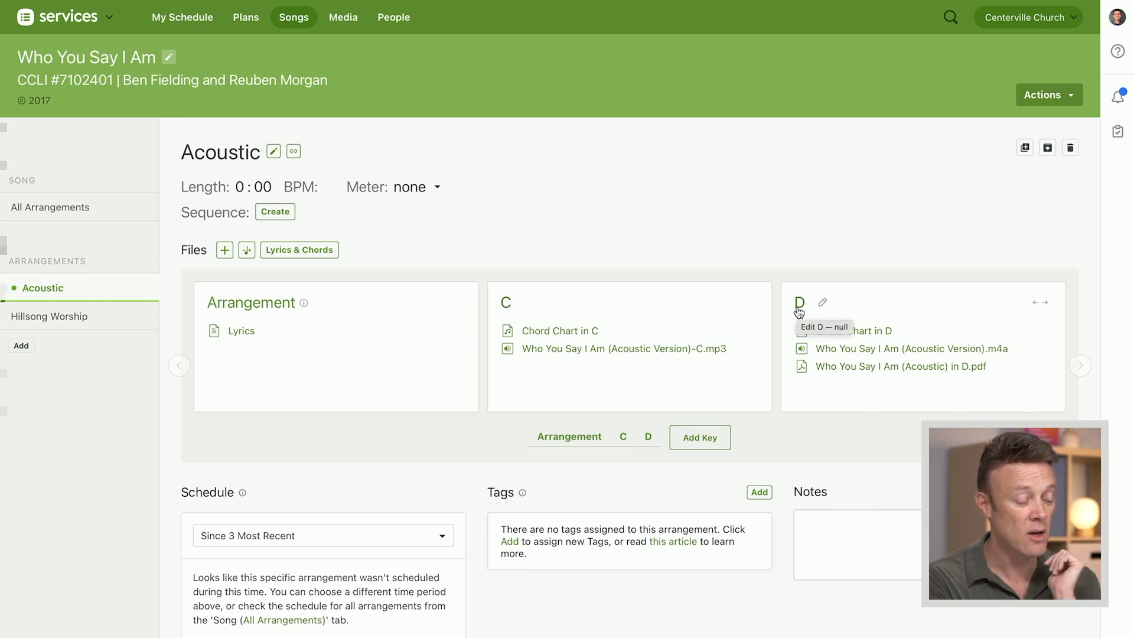
- Label the D key 'Original' and the C key 'Aaron's Key'
left_click(823, 302)
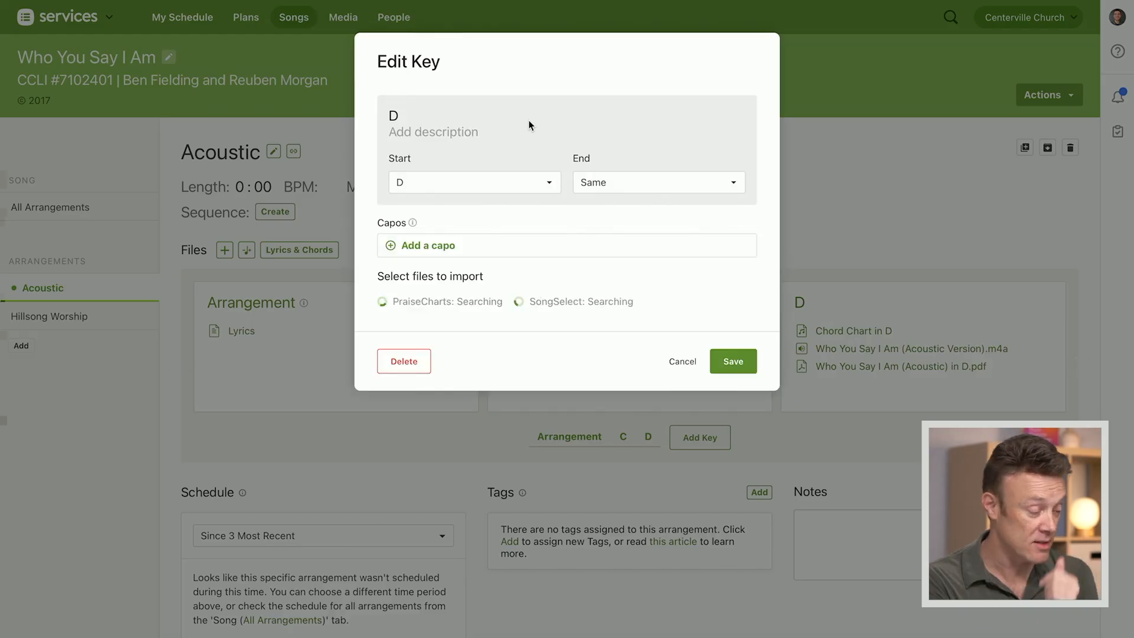
type("Ori")
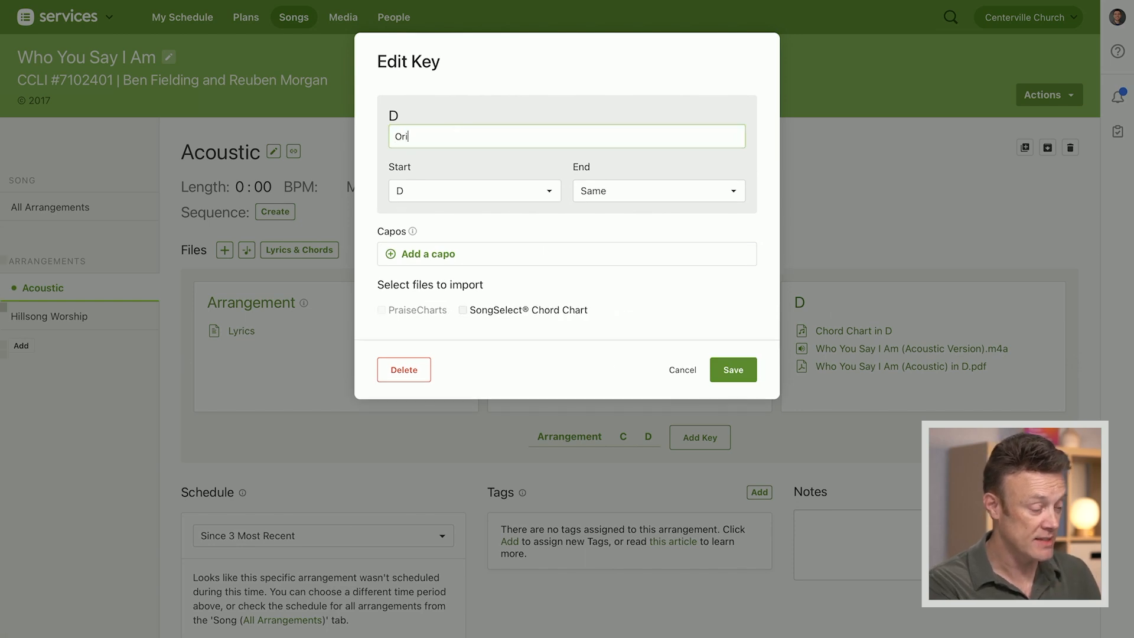
type("ginal")
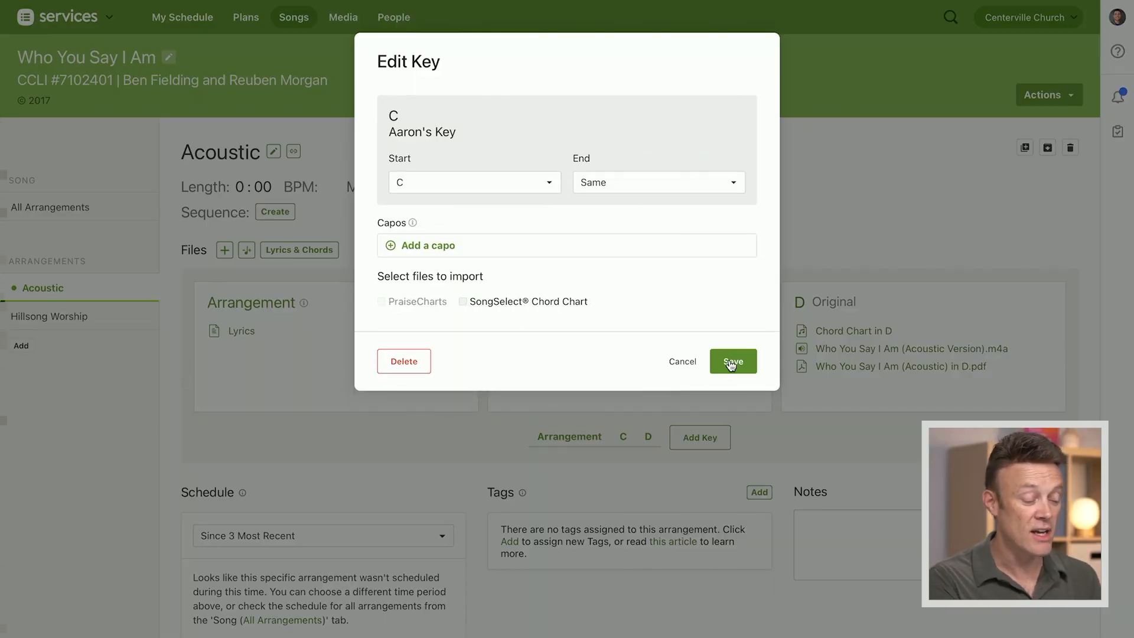
left_click(732, 361)
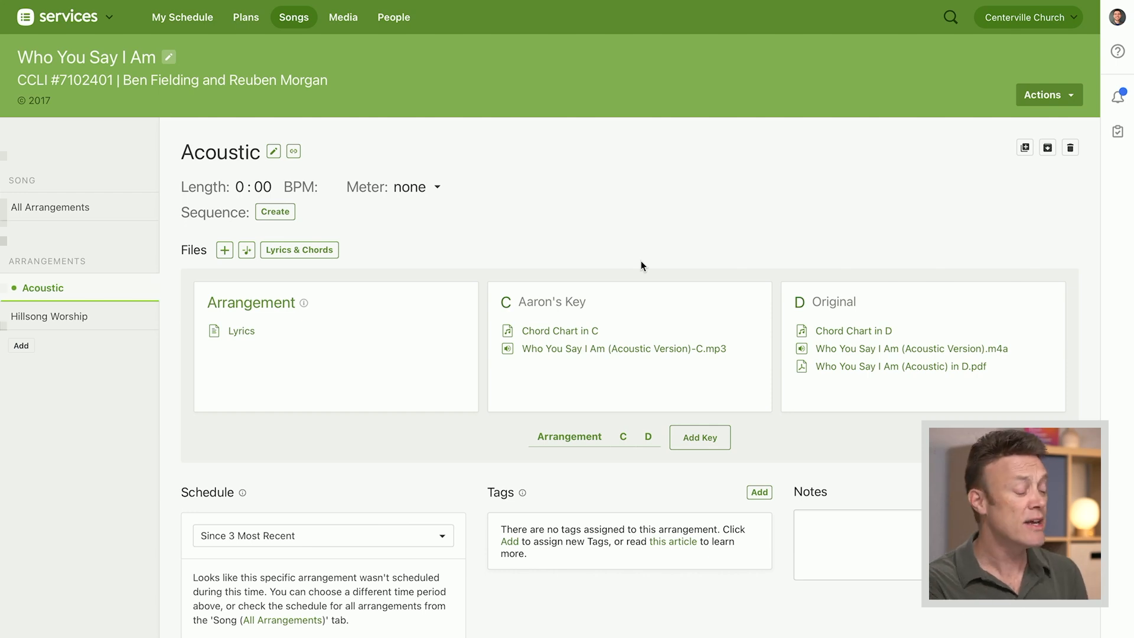
mouse_move(557, 307)
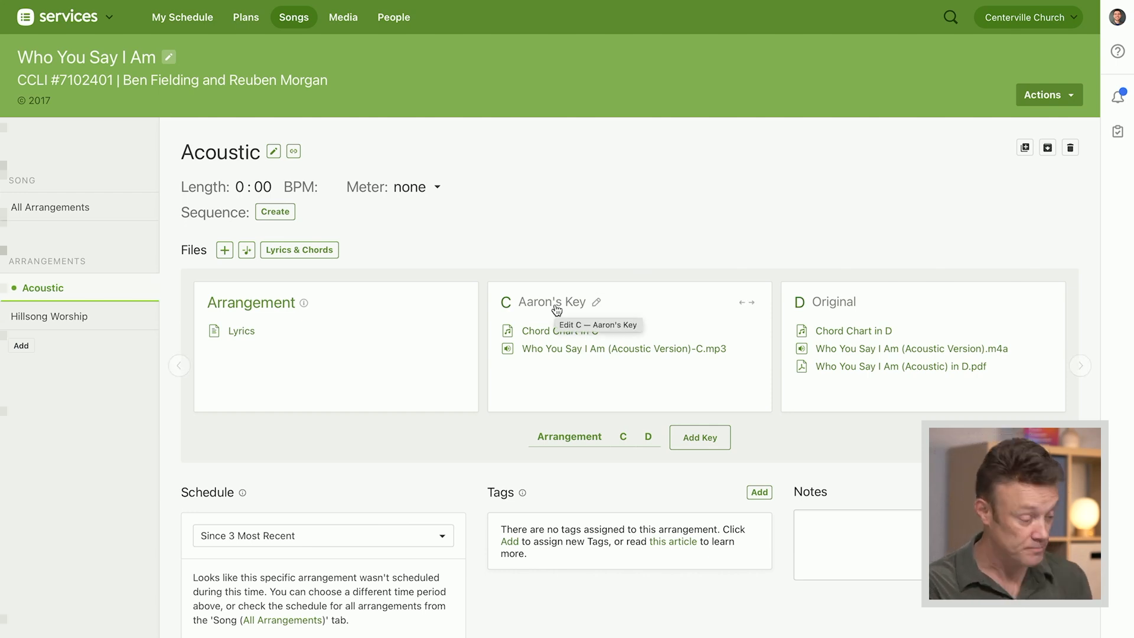
mouse_move(598, 344)
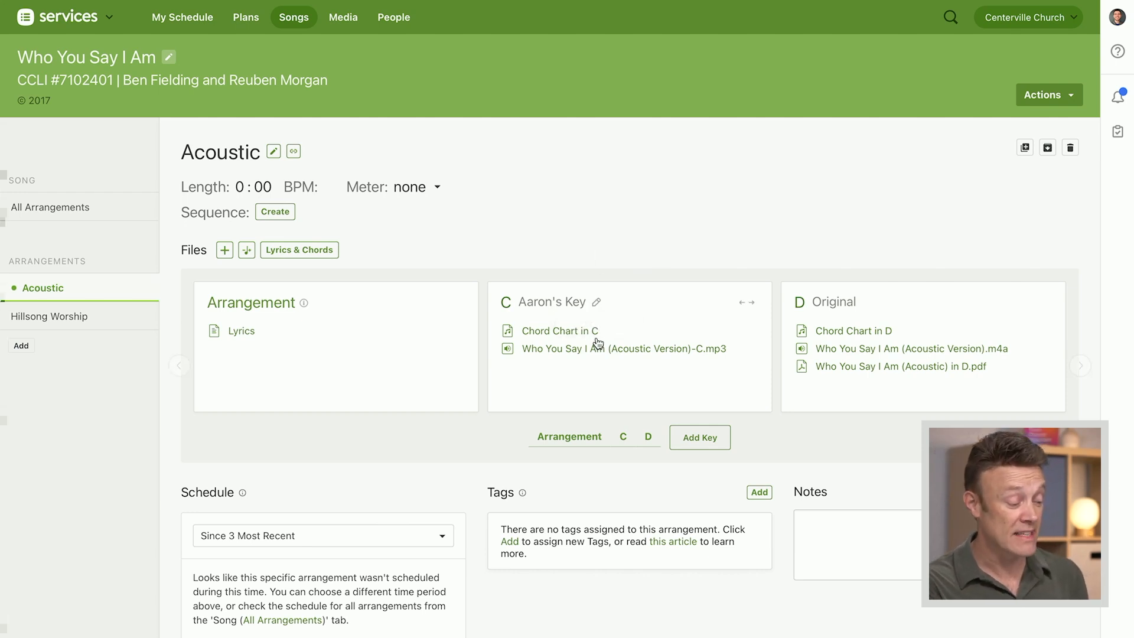
mouse_move(592, 318)
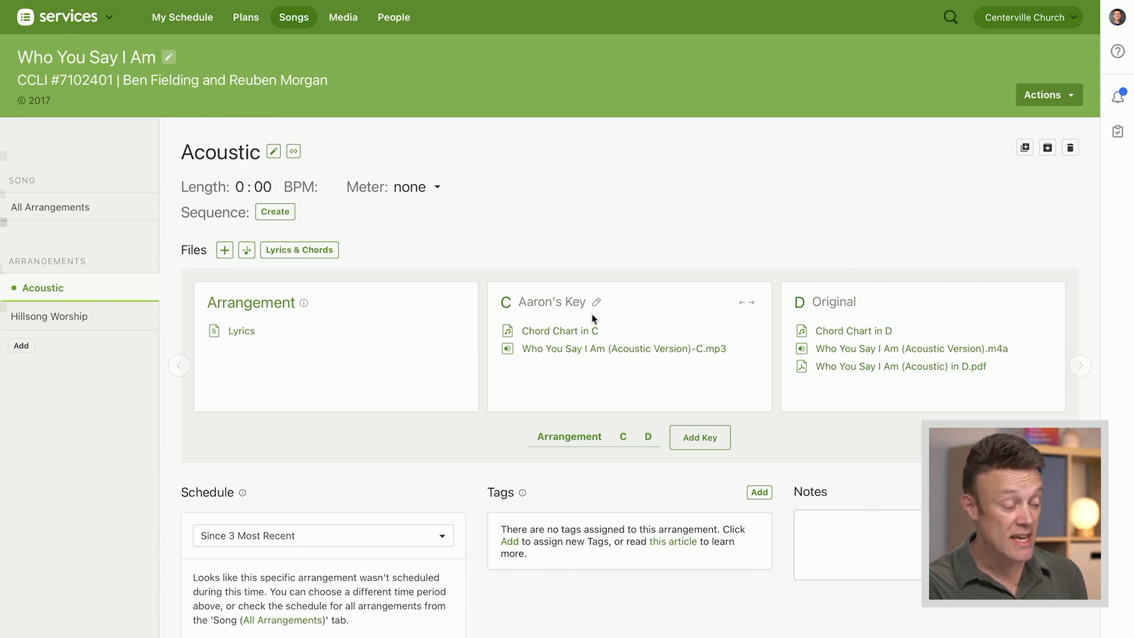
- Add Capo 1 in B and Capo 3 in A to the C key and save
left_click(597, 301)
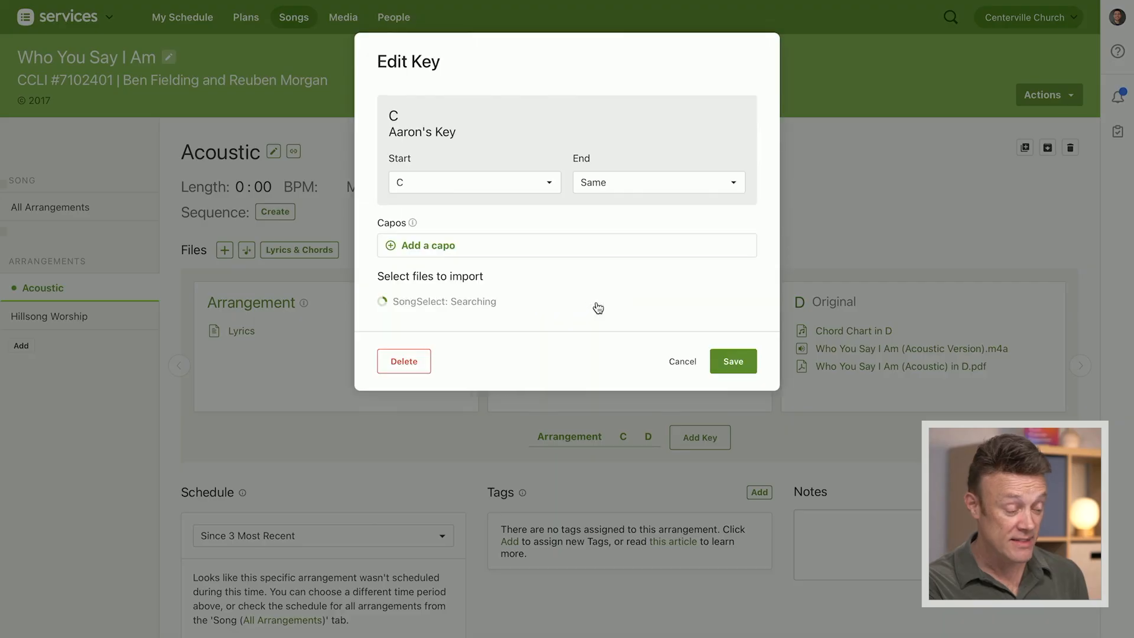
left_click(657, 181)
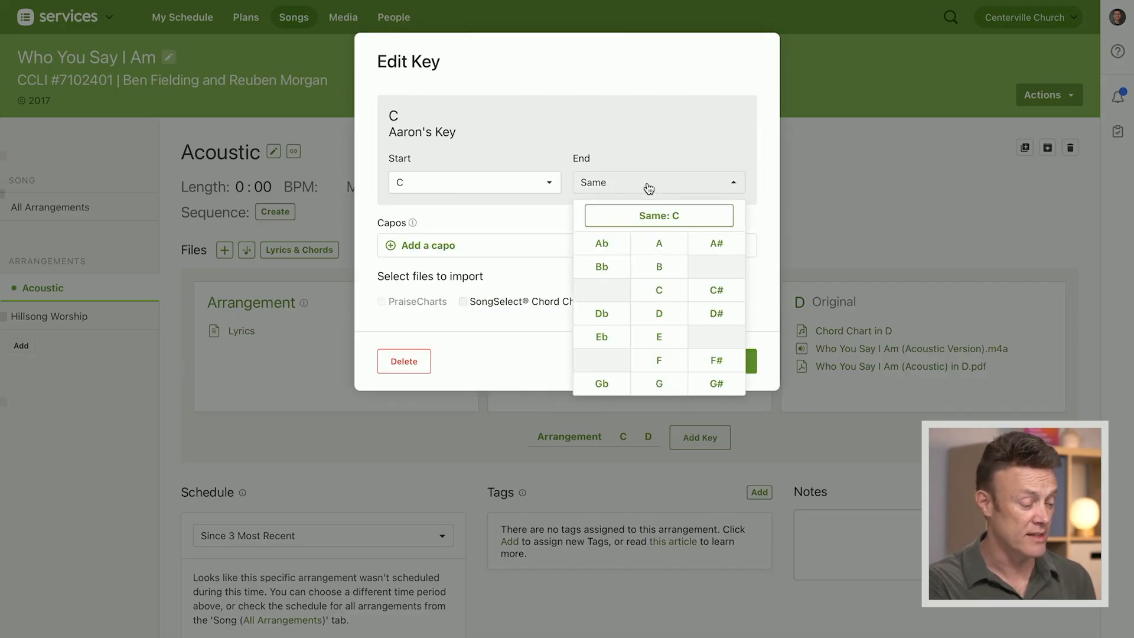
left_click(658, 215)
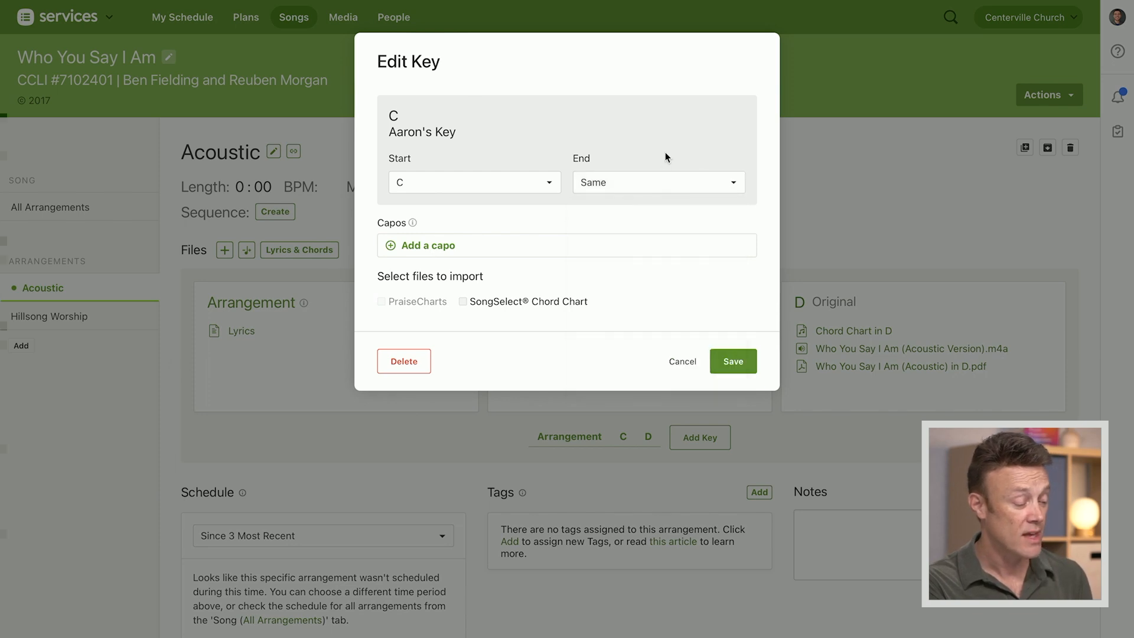
left_click(427, 244)
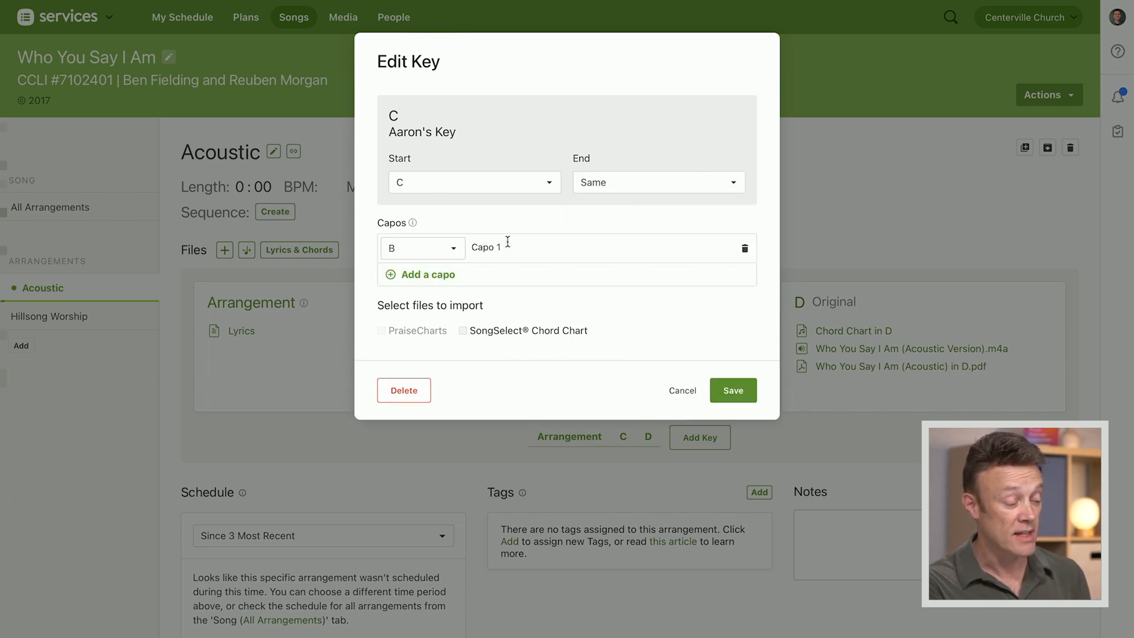
left_click(427, 274)
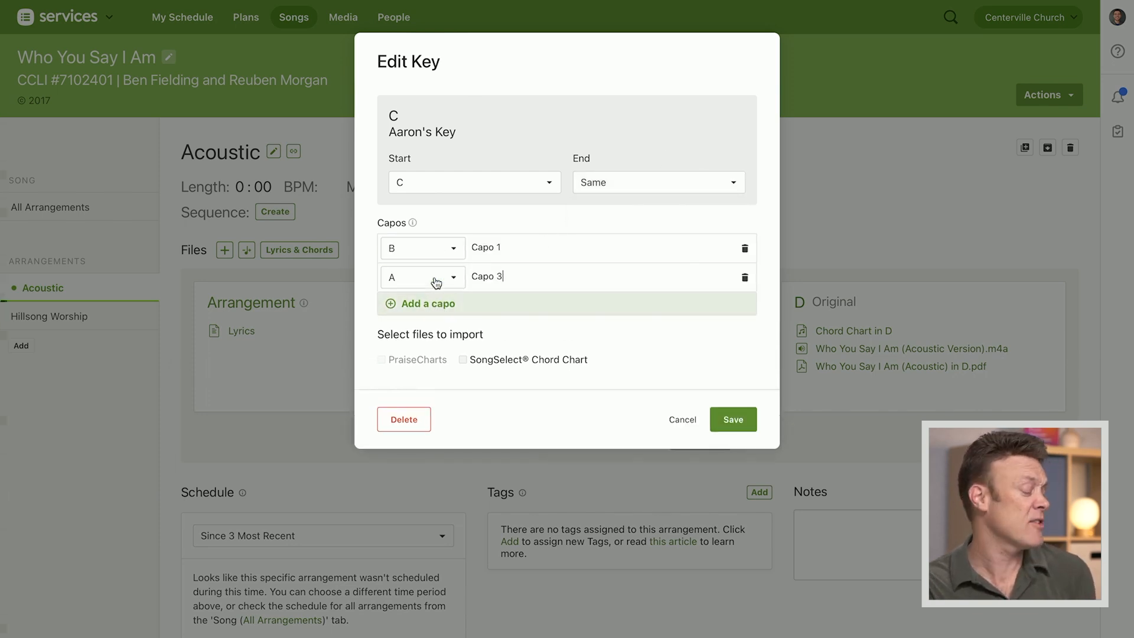
mouse_move(498, 297)
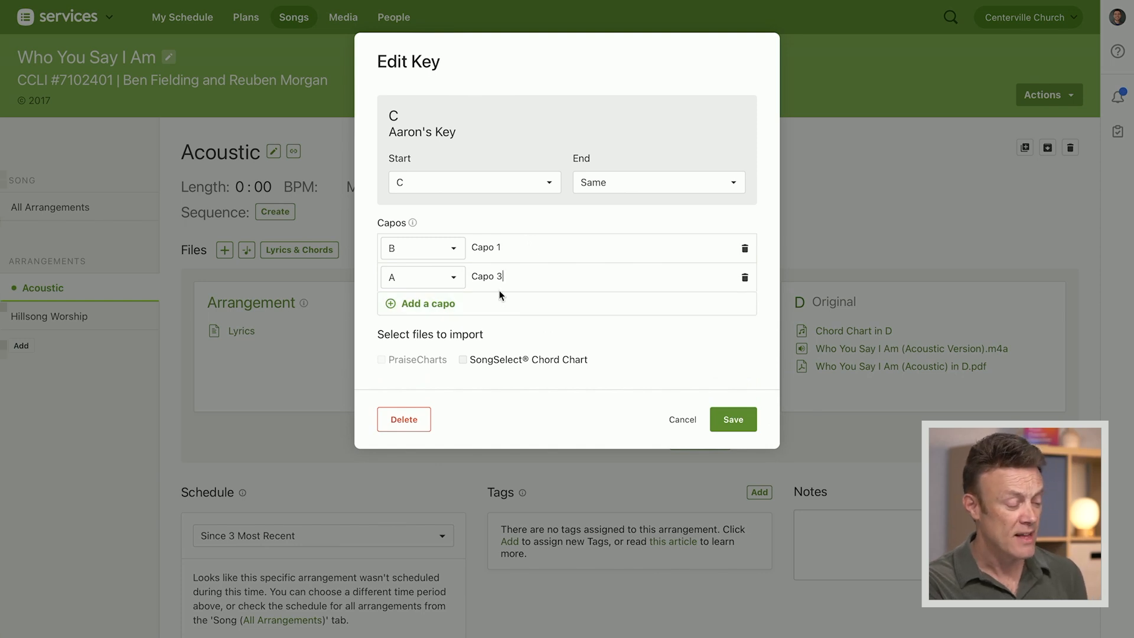
left_click(732, 420)
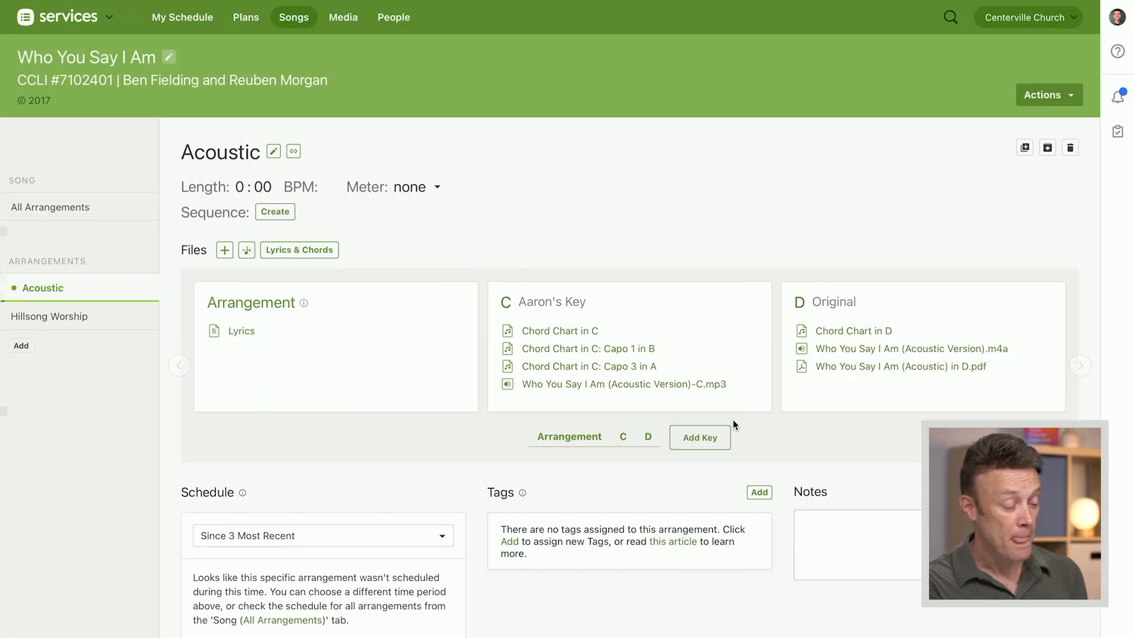
mouse_move(523, 462)
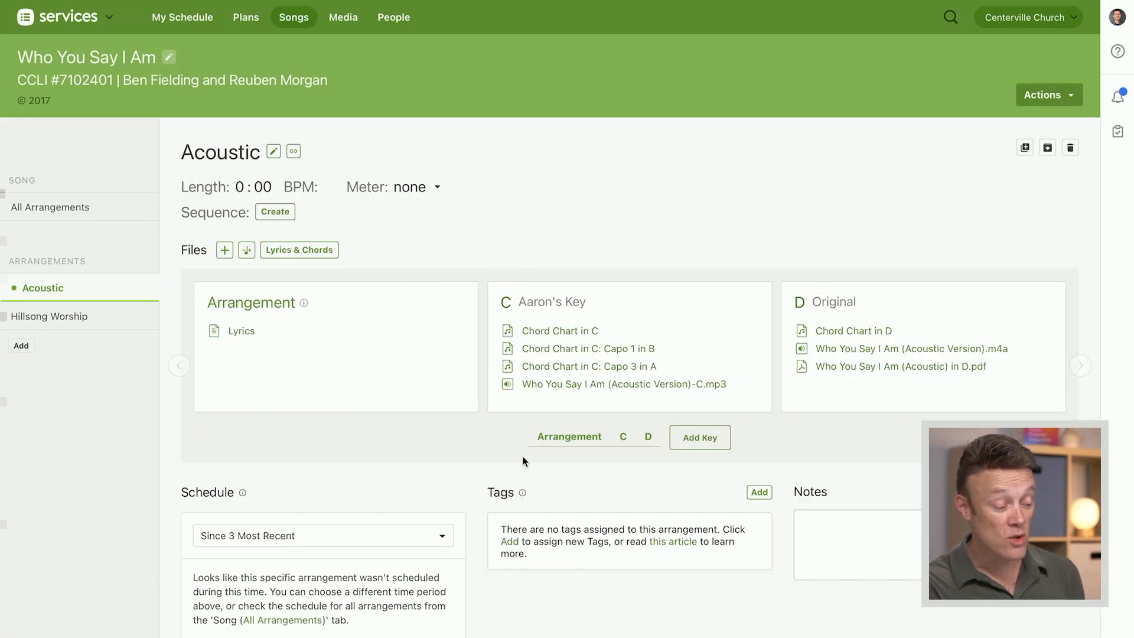
mouse_move(558, 331)
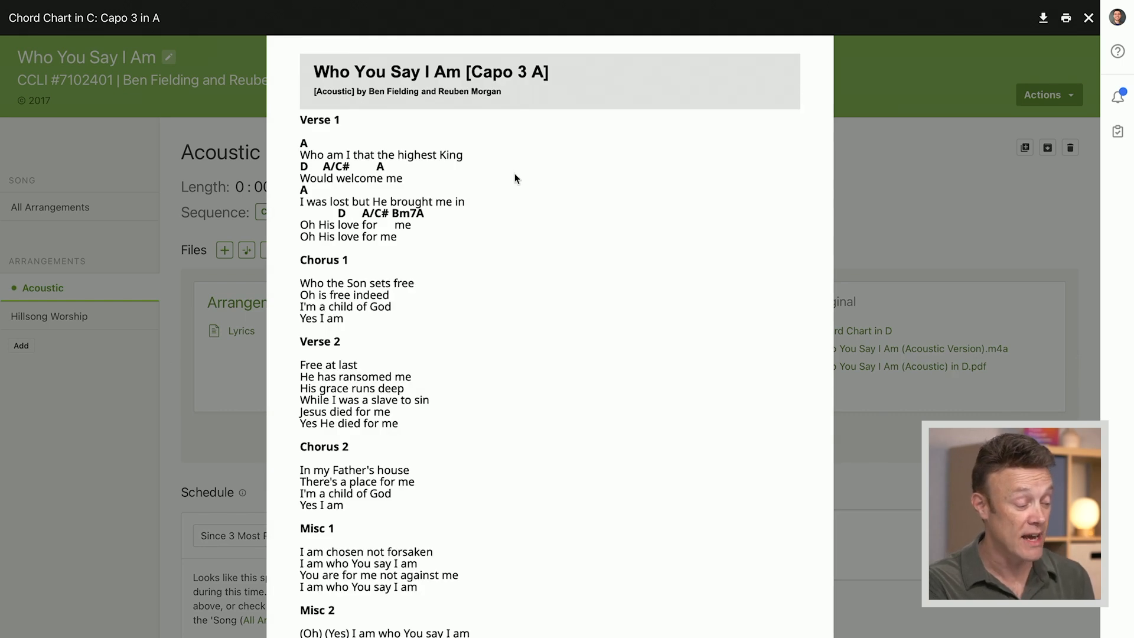
mouse_move(322, 152)
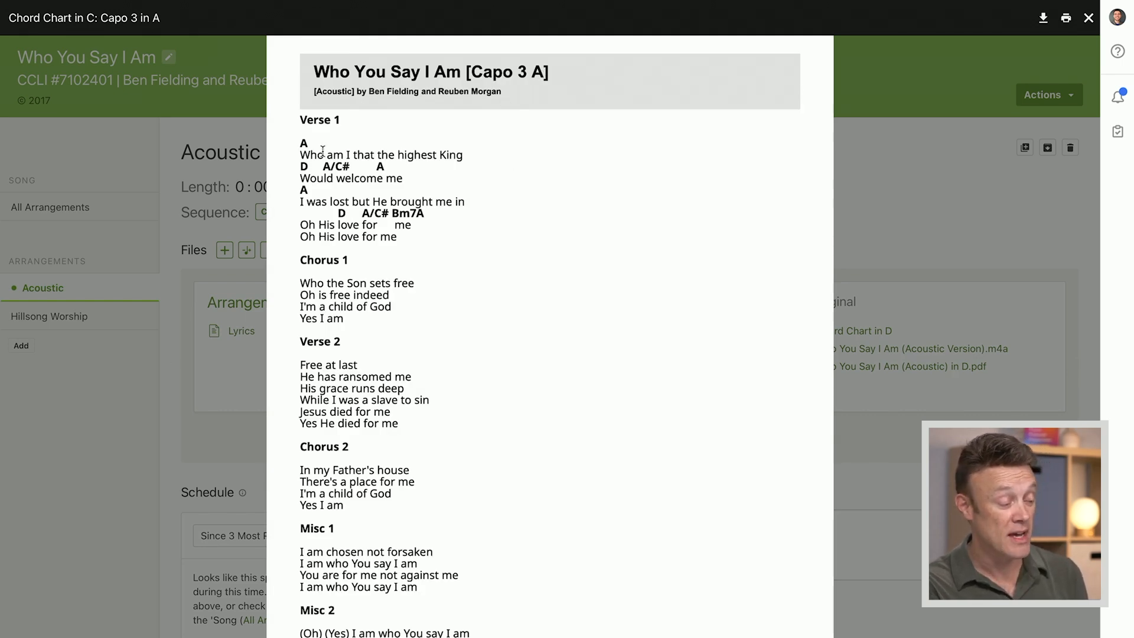
mouse_move(471, 169)
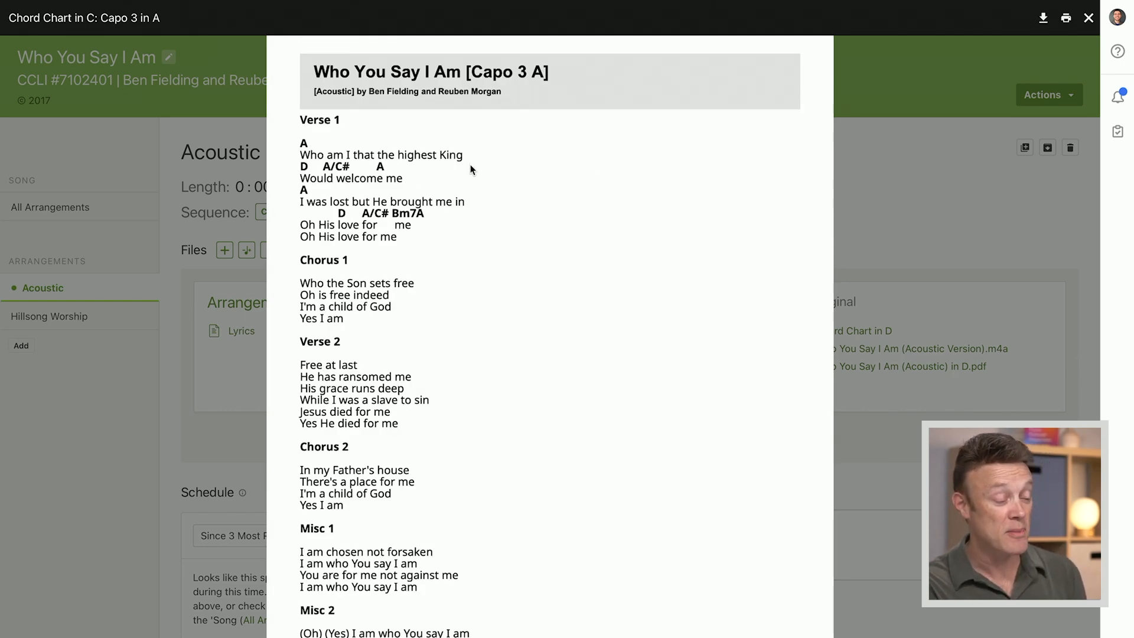
left_click(1088, 18)
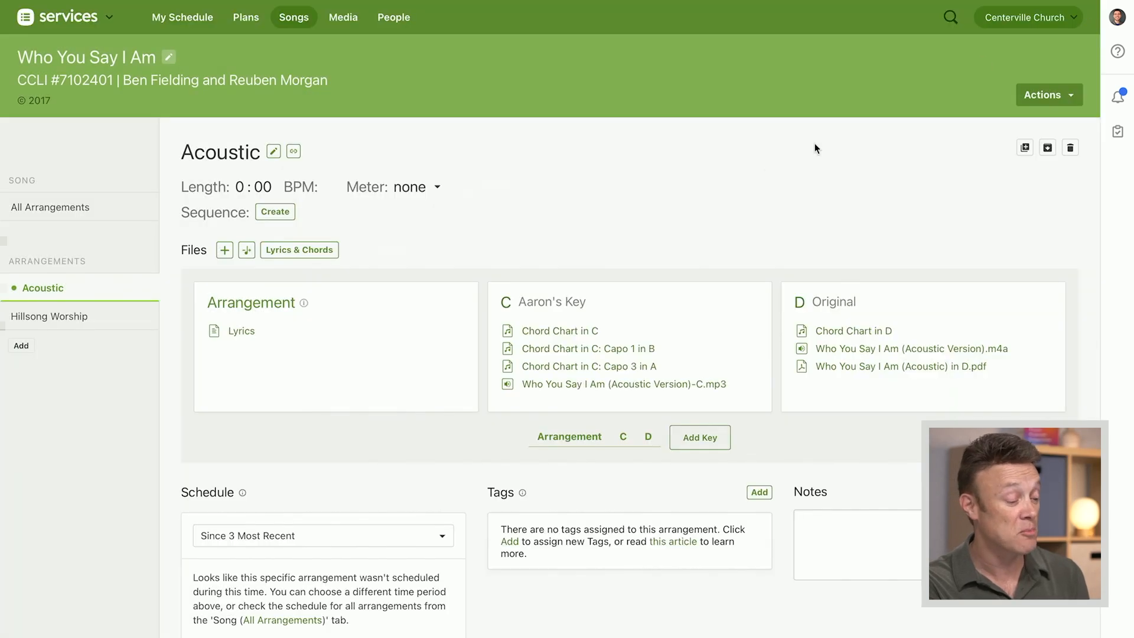
mouse_move(685, 223)
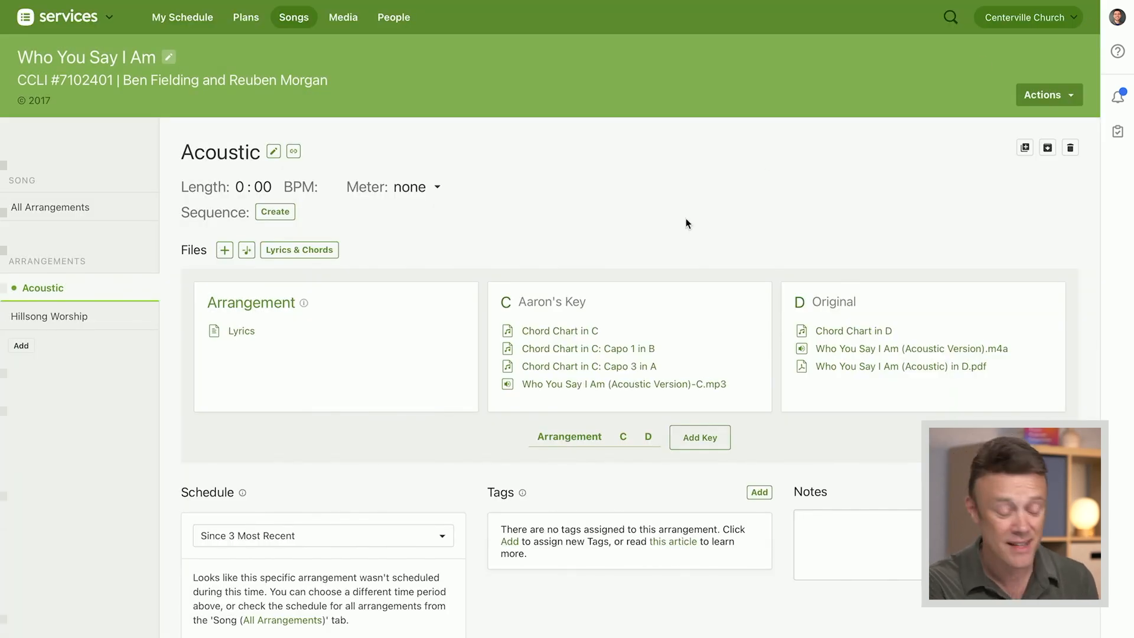